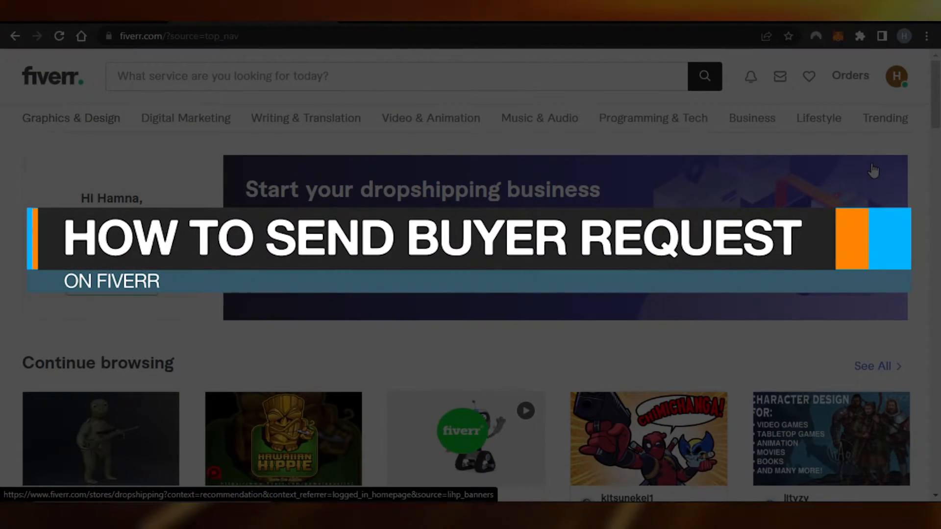
# Step: Browse down the Fiverr home page and return to its top
pyautogui.scroll(-3)
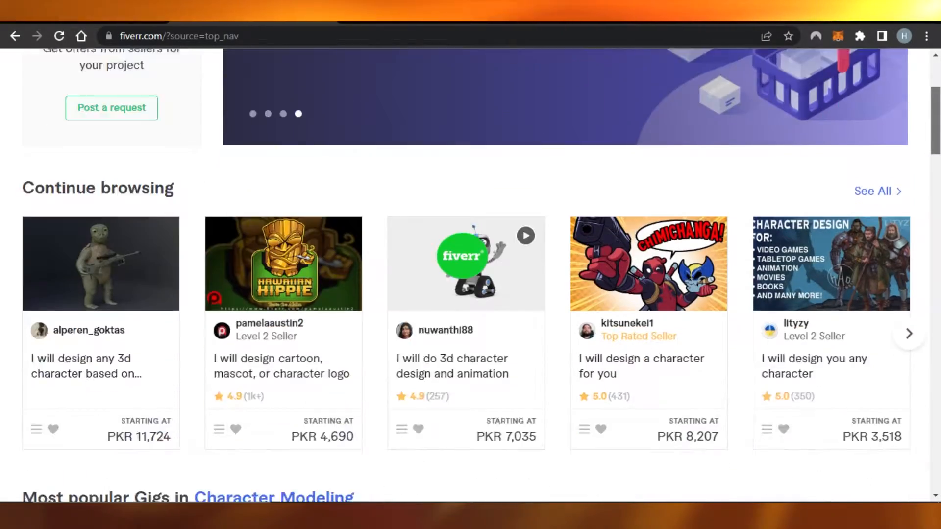
pyautogui.scroll(-3)
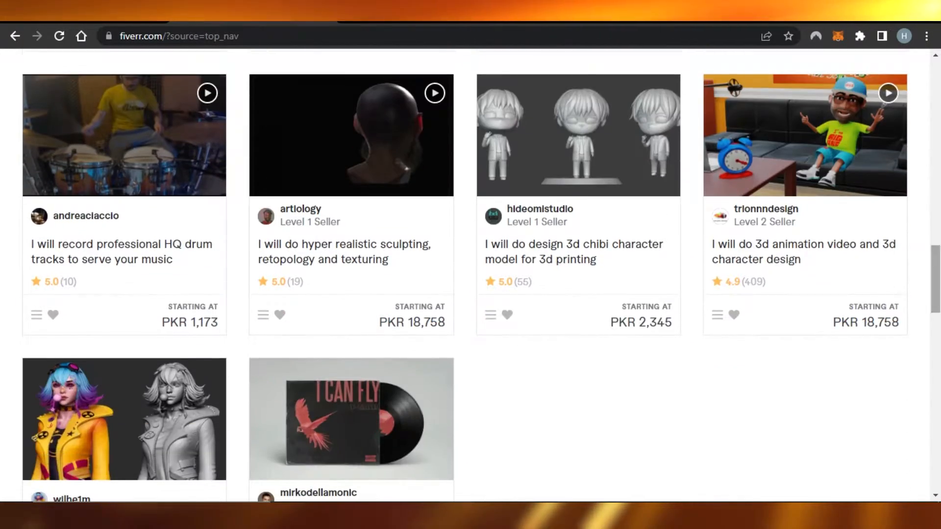
pyautogui.scroll(-3)
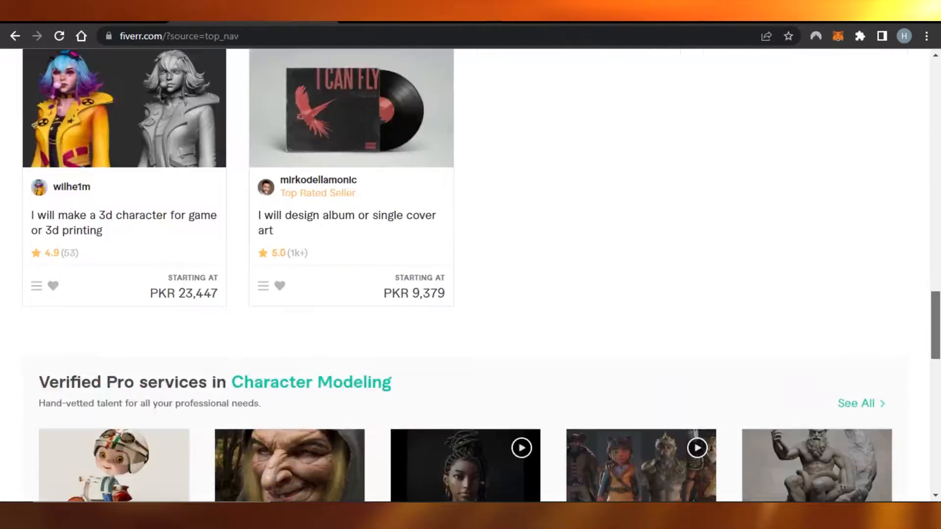
pyautogui.scroll(-3)
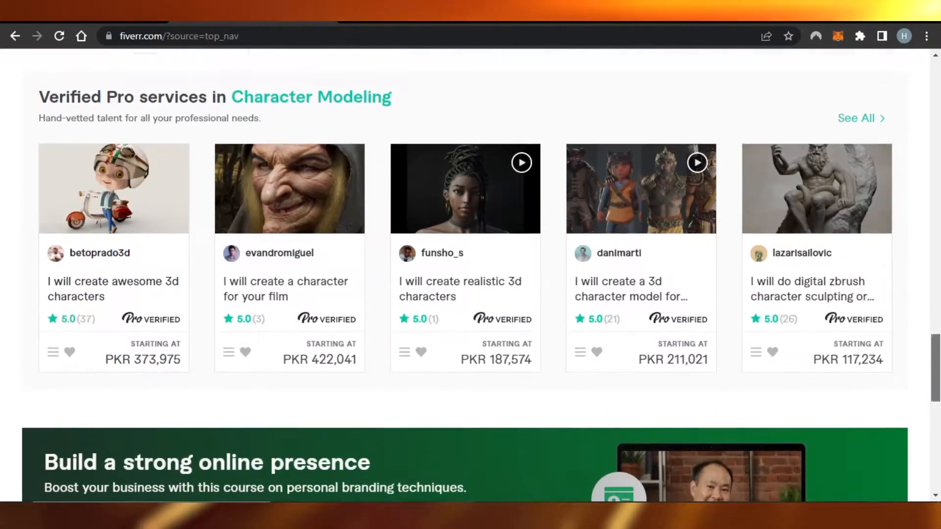
pyautogui.scroll(-3)
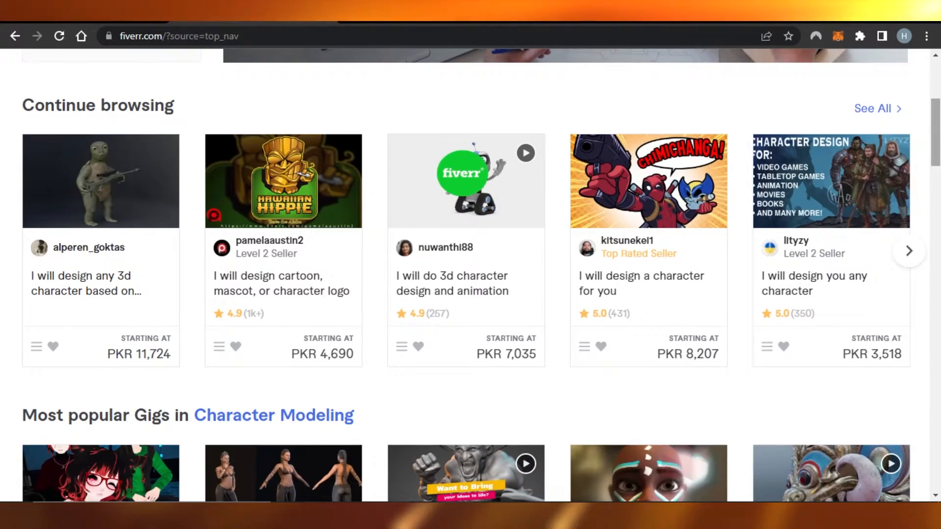
pyautogui.scroll(-3)
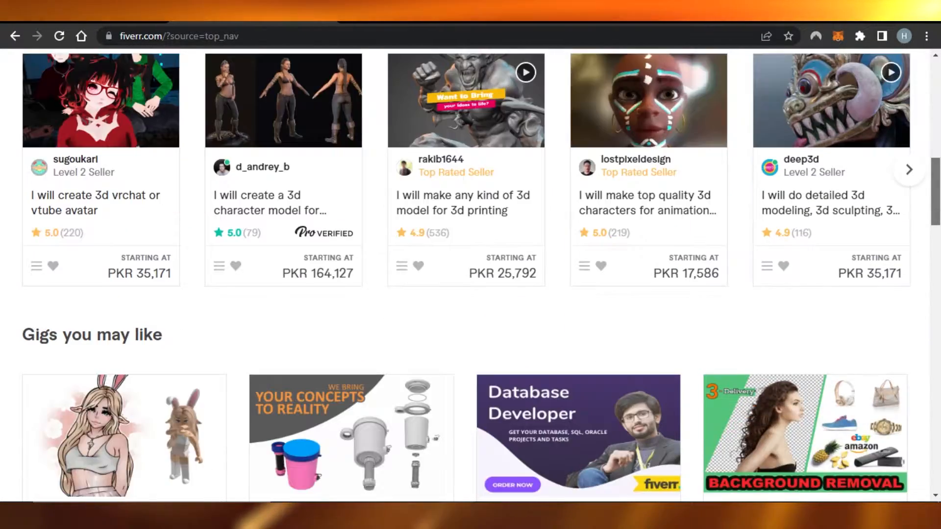
pyautogui.scroll(-3)
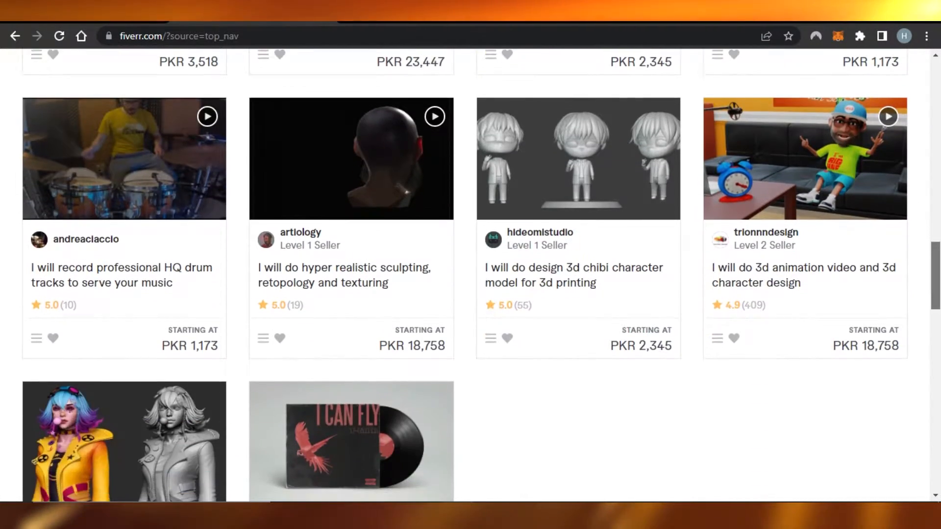
pyautogui.scroll(-3)
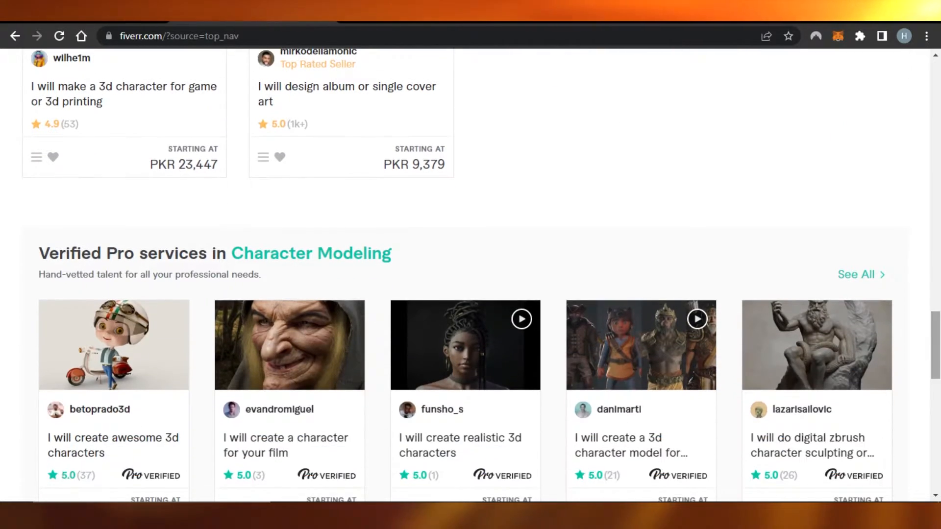
pyautogui.scroll(-3)
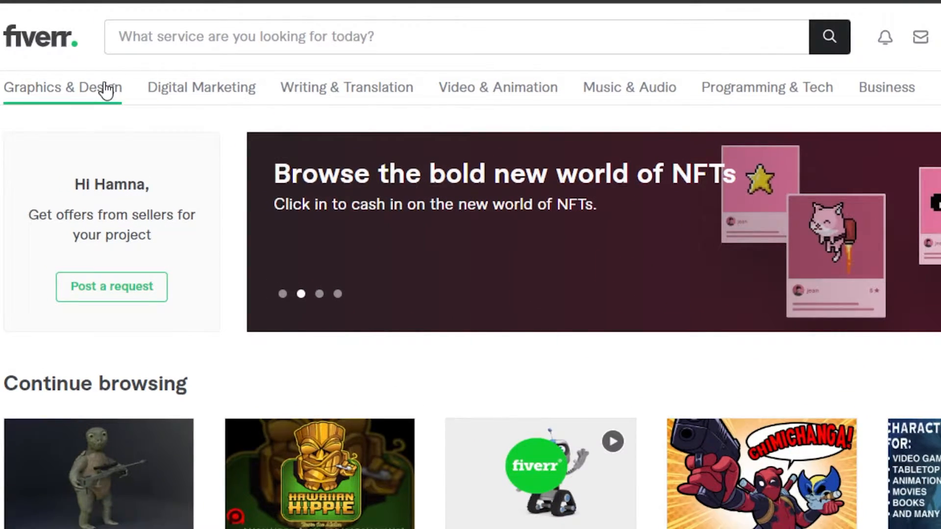
pyautogui.click(181, 87)
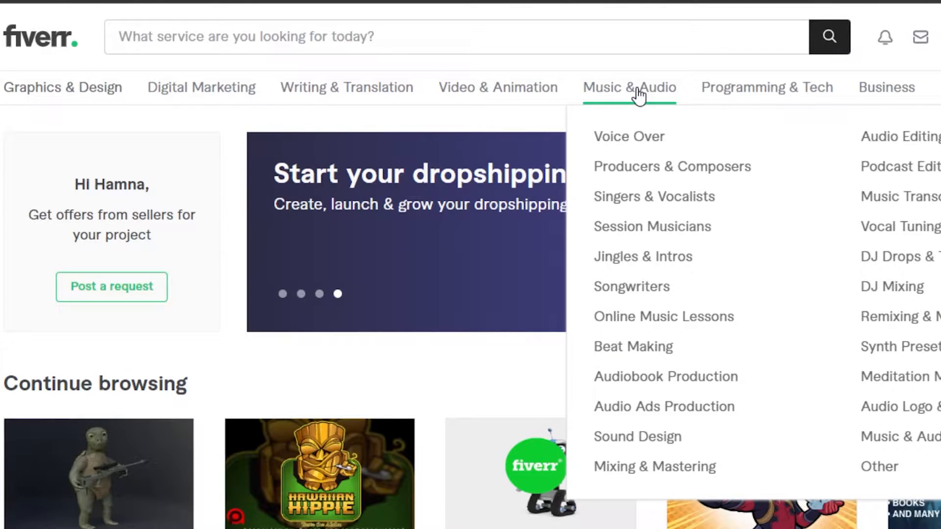
pyautogui.moveTo(770, 78)
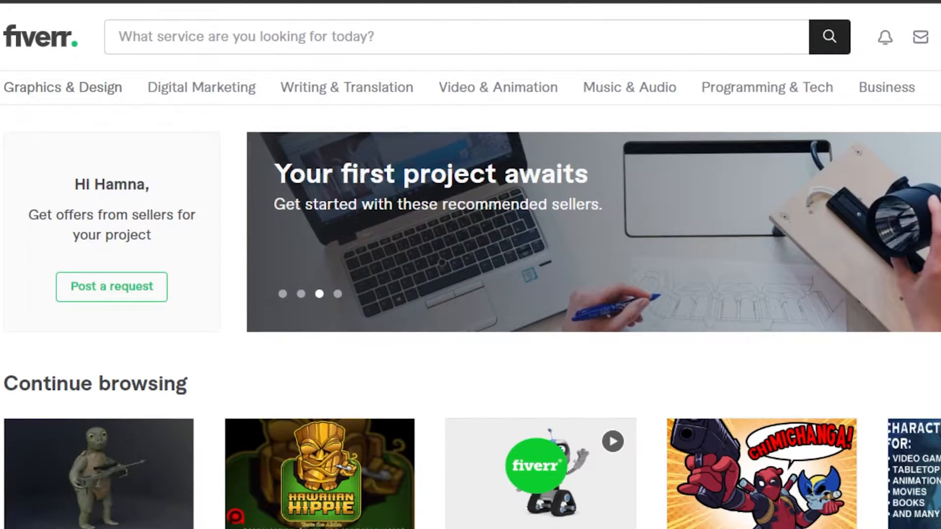
pyautogui.scroll(-3)
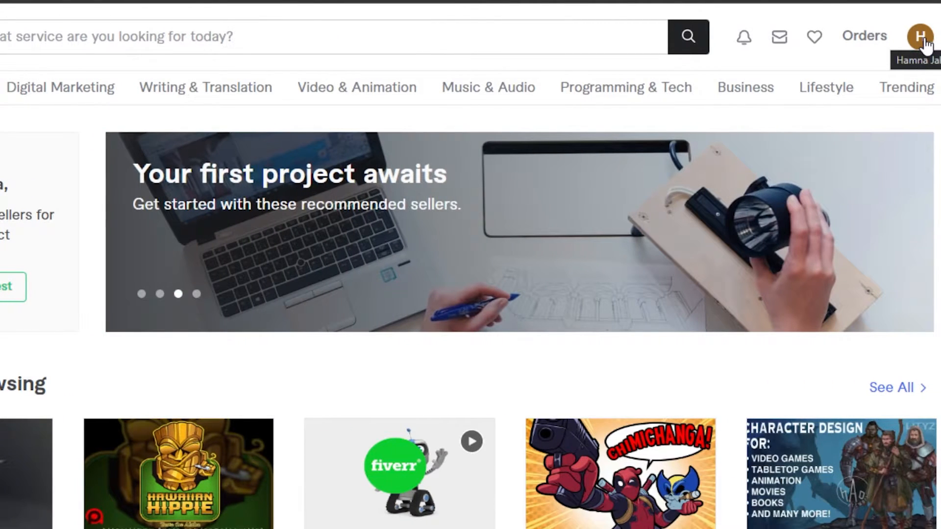
# Step: Reach the Post a Request form from the account menu under the profile avatar
pyautogui.click(919, 35)
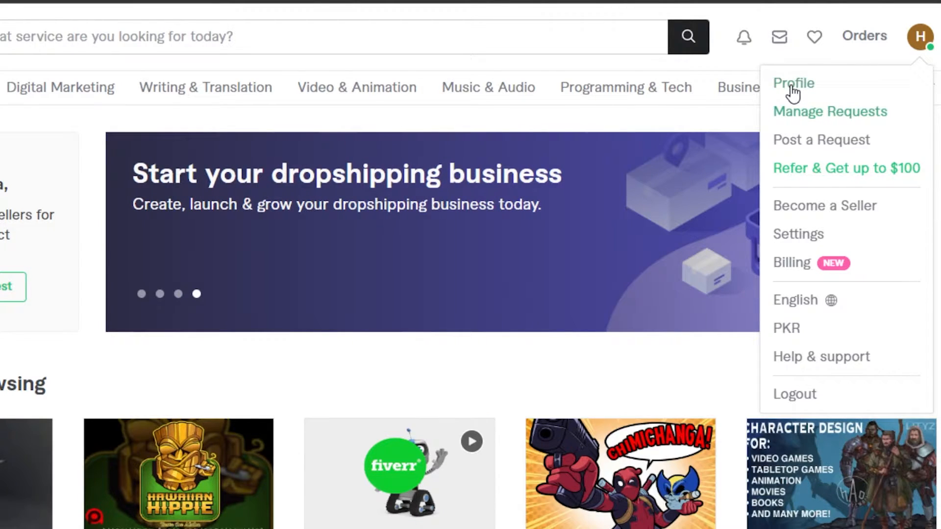
pyautogui.scroll(-3)
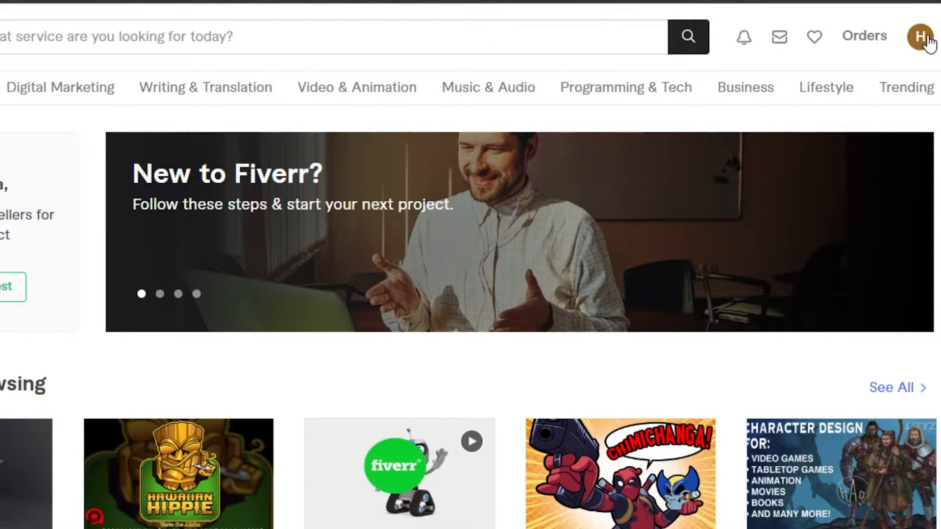
pyautogui.click(919, 35)
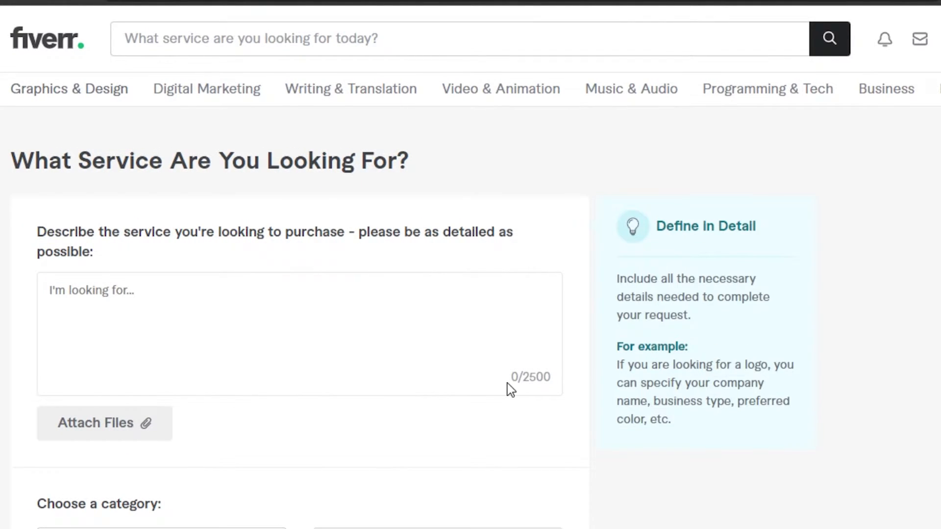
pyautogui.scroll(-3)
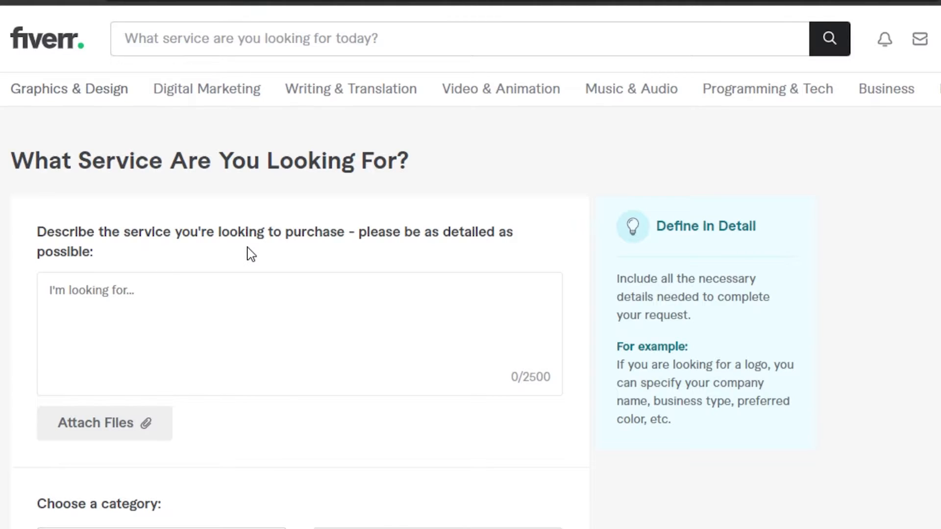
pyautogui.moveTo(393, 263)
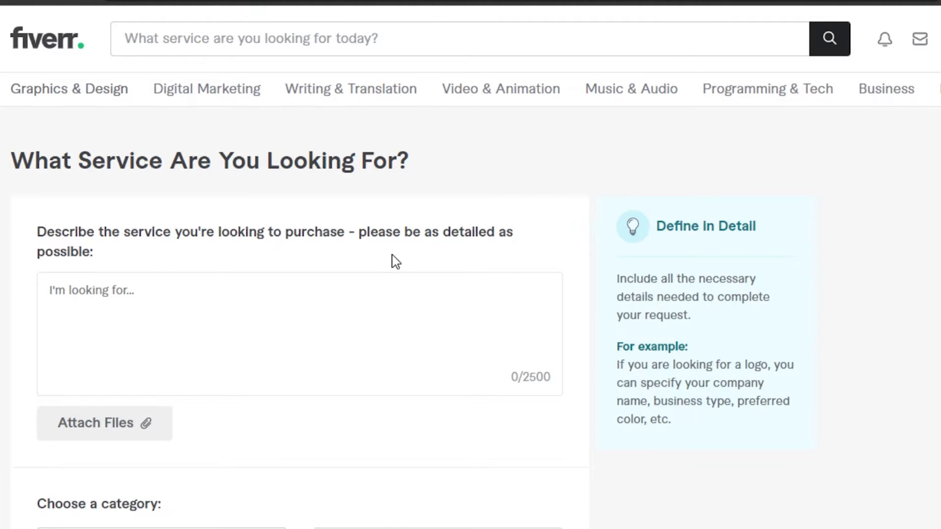
pyautogui.click(190, 308)
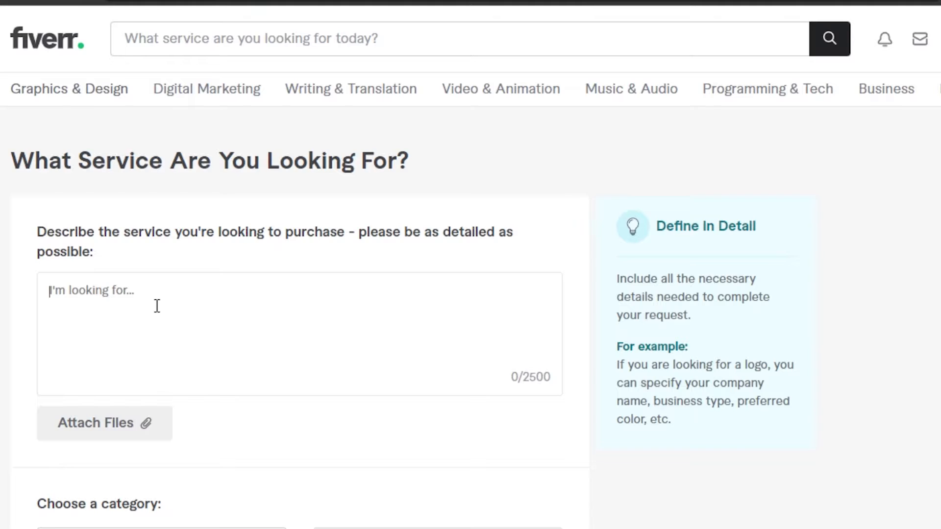
pyautogui.moveTo(139, 284)
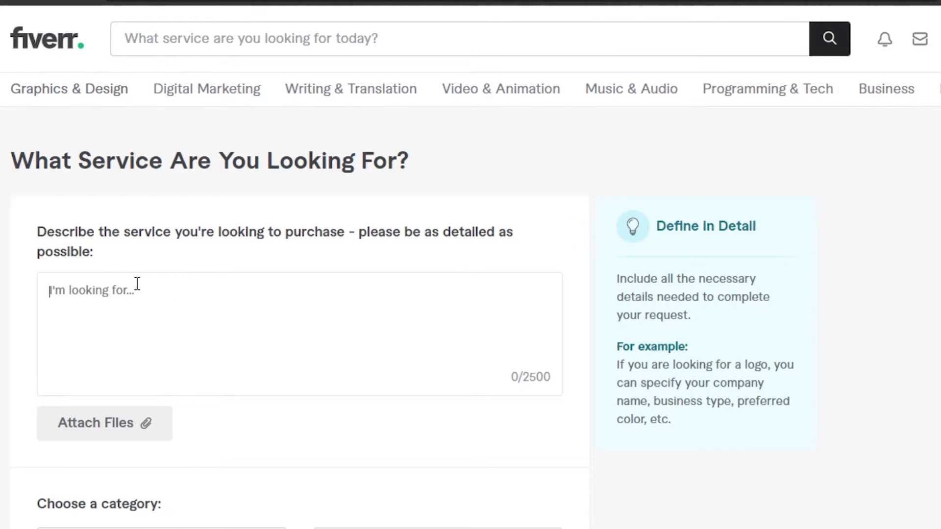
# Step: Describe the wanted simple, creative blue-themed YouTube channel logo in the request description
pyautogui.write('We are looking for a logo for my YouTube channel . we have a YouTube channel for tutorial videos which HTS. We would want a simple yet creative logo with a blue theme and Design.')
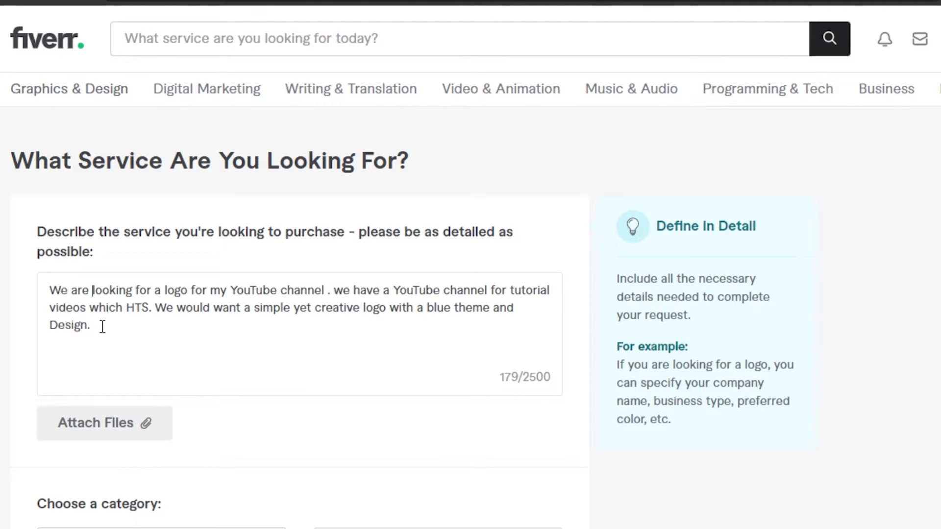
pyautogui.moveTo(862, 370)
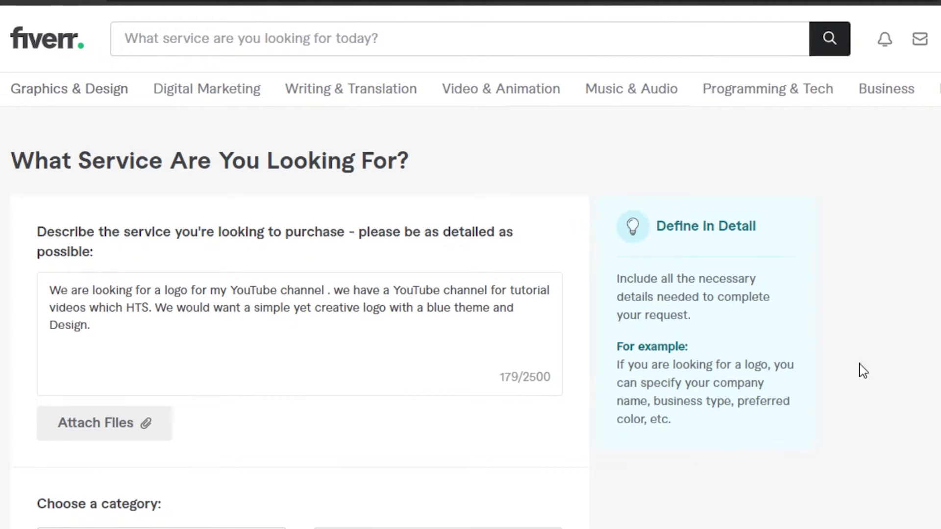
pyautogui.scroll(-3)
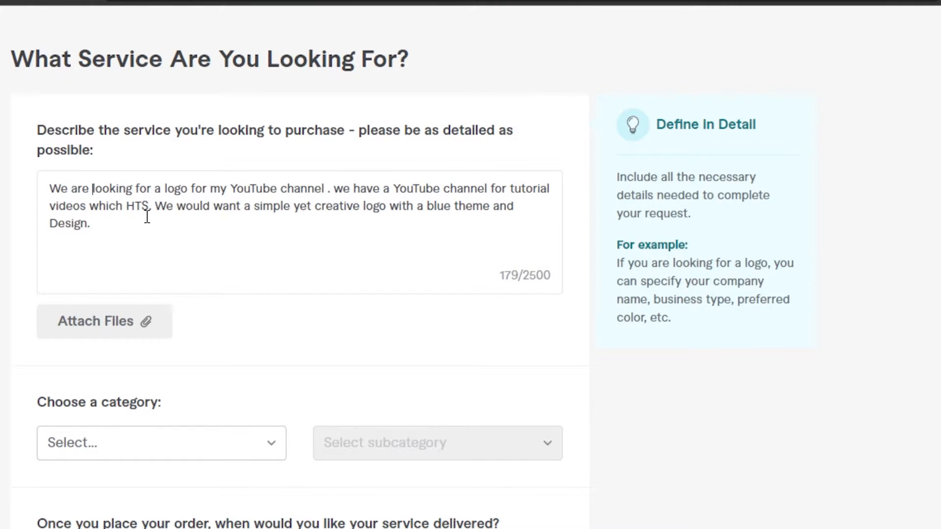
pyautogui.moveTo(394, 256)
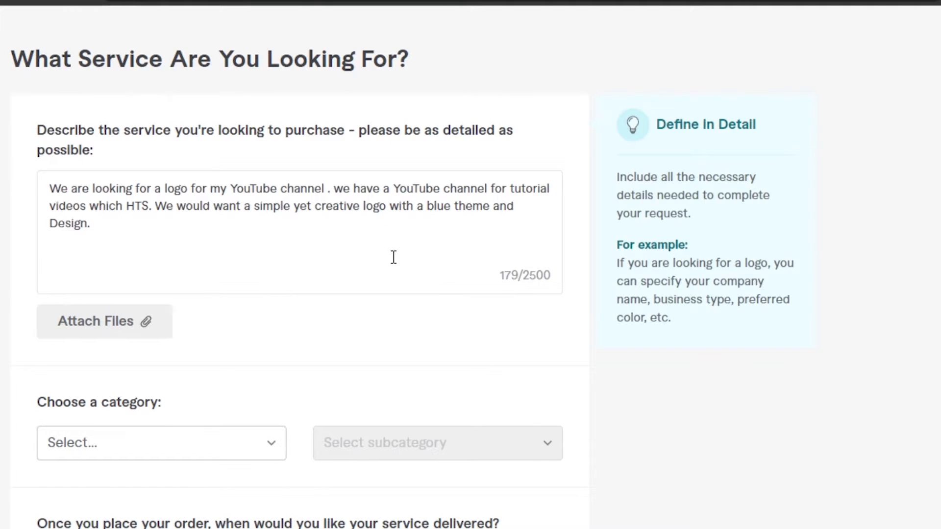
pyautogui.moveTo(113, 335)
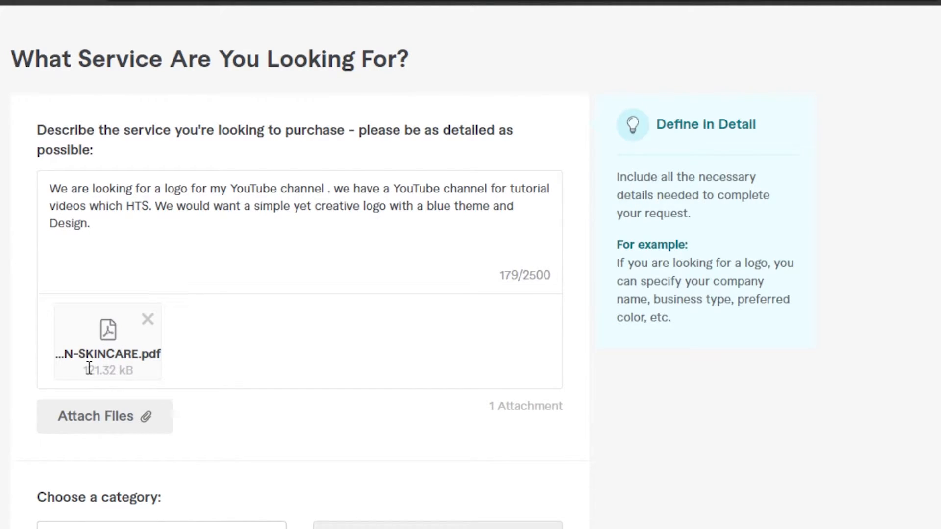
# Step: Choose Graphics & Design as the request's category
pyautogui.scroll(-3)
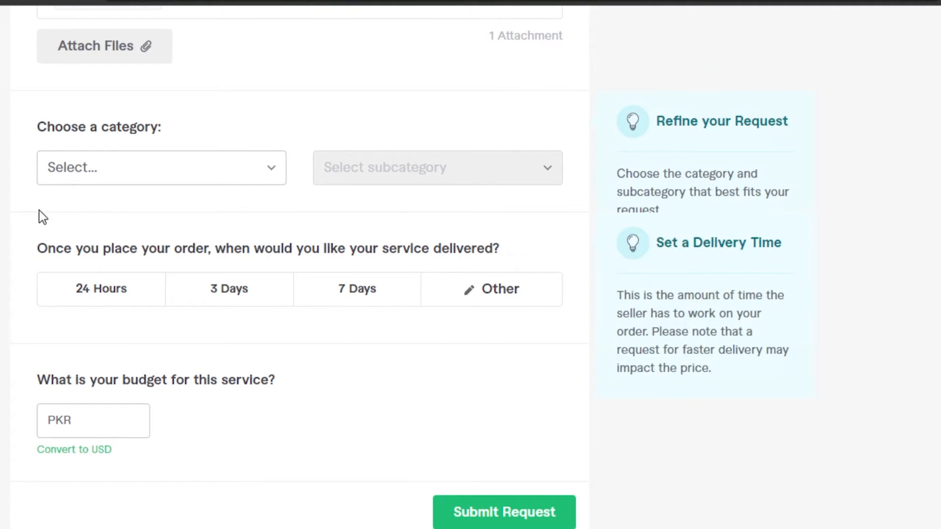
pyautogui.click(160, 167)
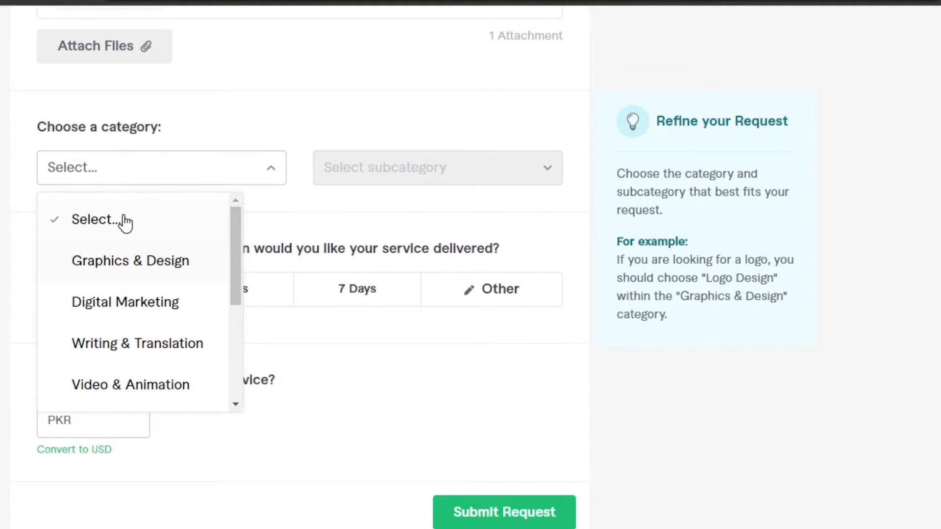
pyautogui.moveTo(235, 257)
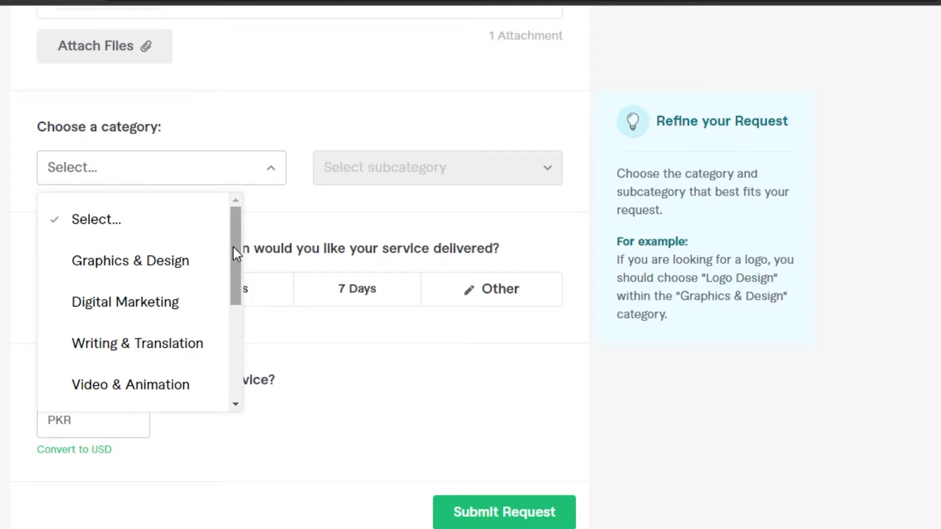
pyautogui.scroll(-3)
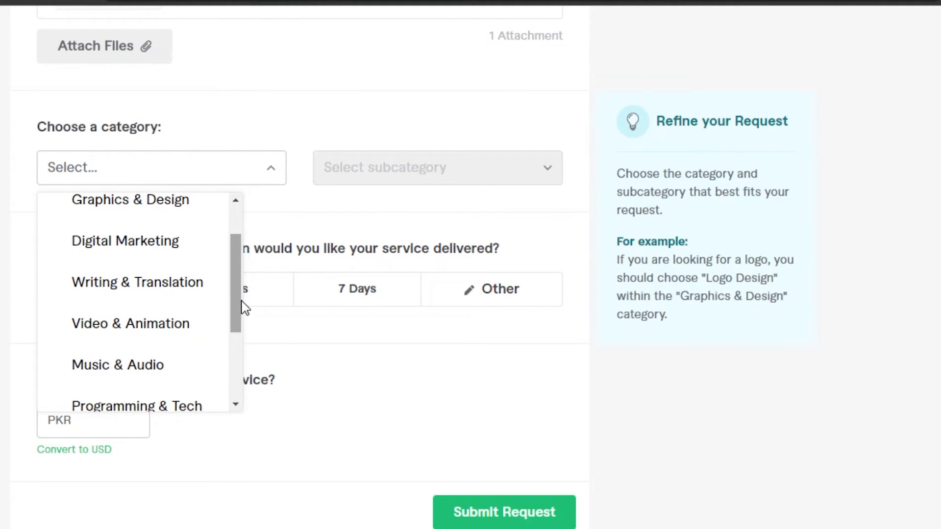
pyautogui.scroll(-3)
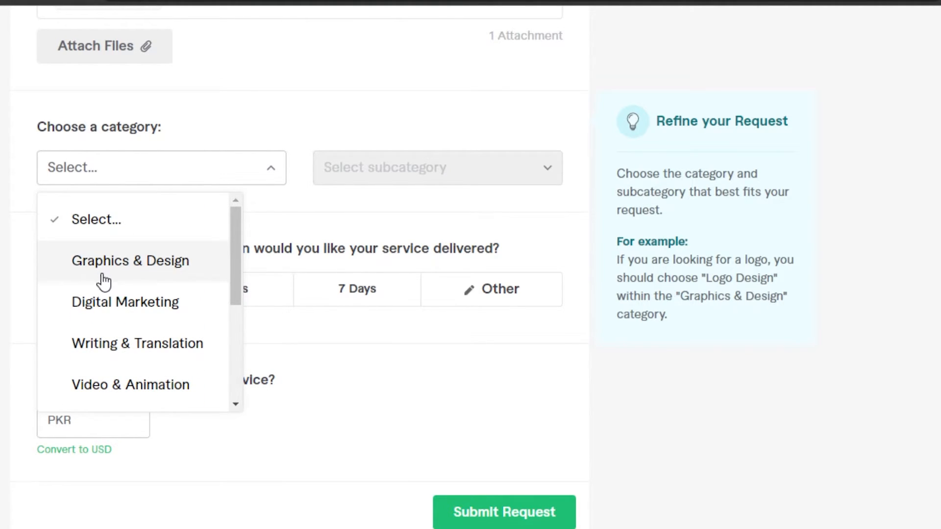
pyautogui.click(130, 261)
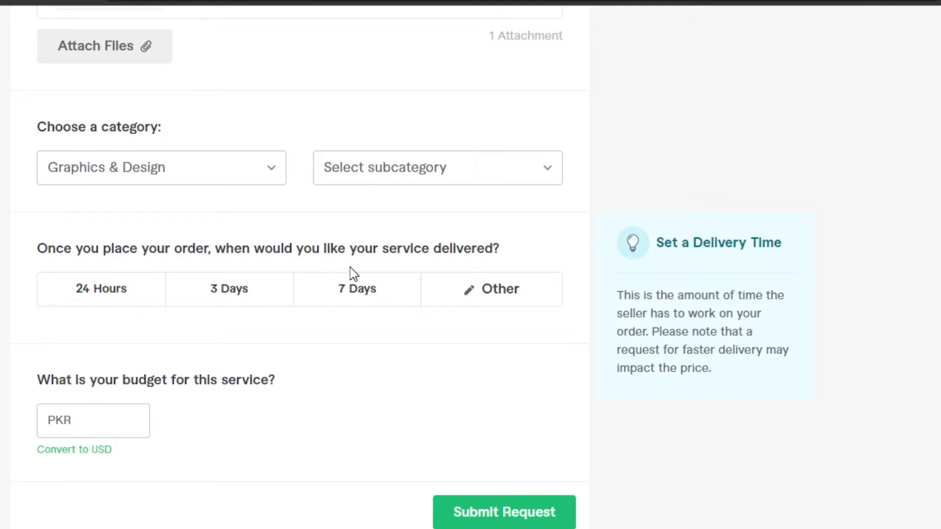
# Step: Choose Logo Design as the request's subcategory
pyautogui.click(437, 167)
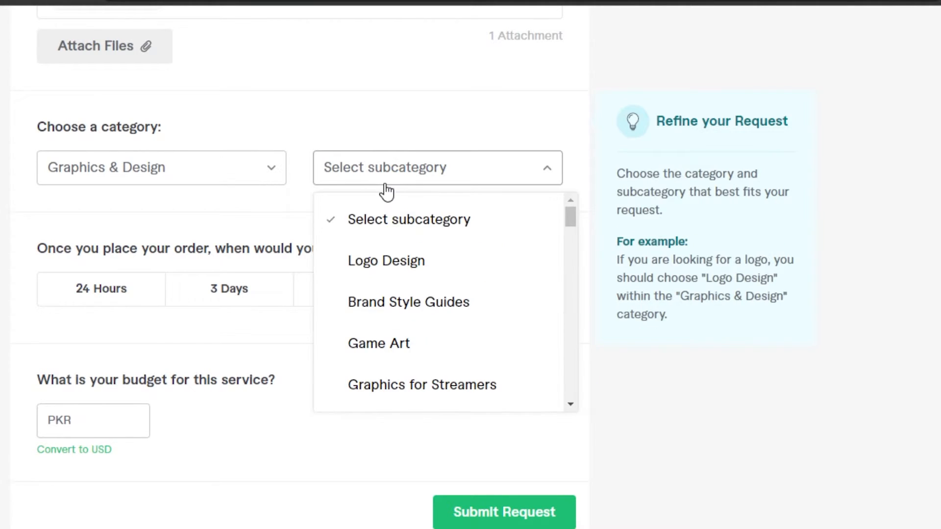
pyautogui.moveTo(399, 365)
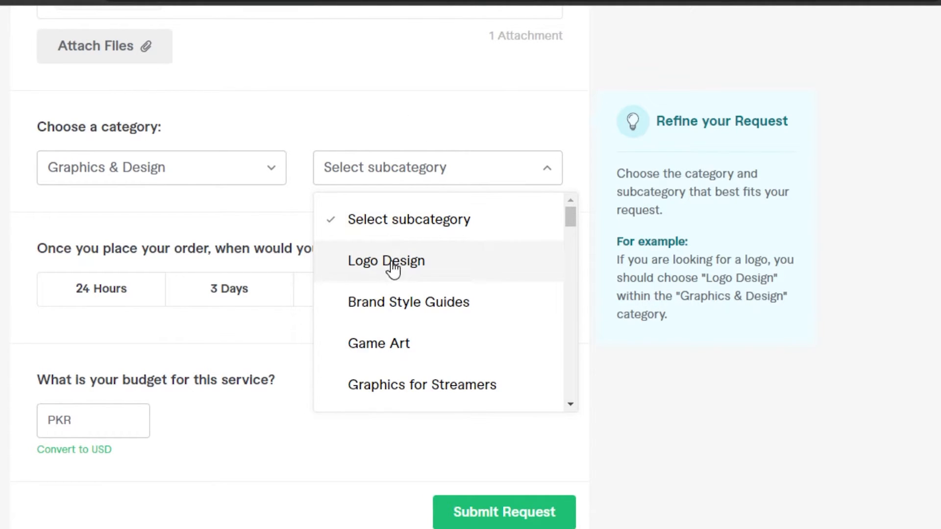
pyautogui.moveTo(395, 272)
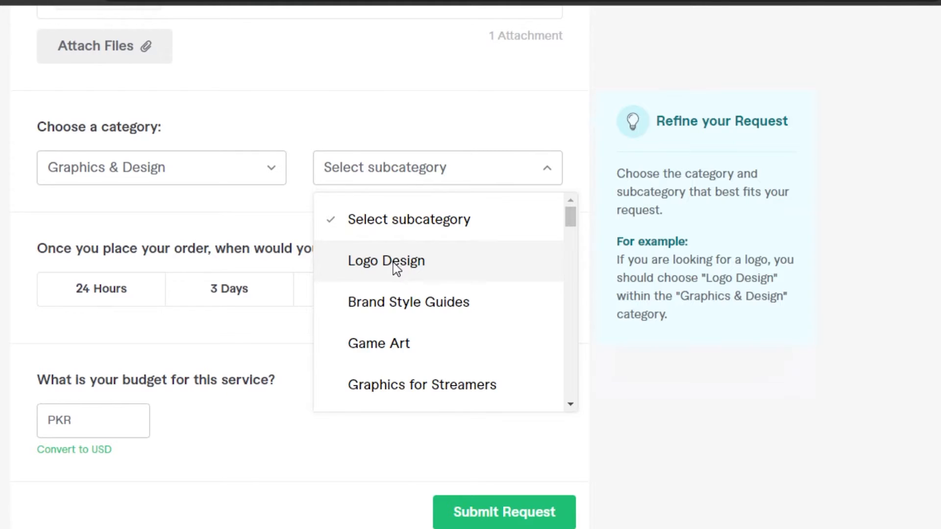
pyautogui.click(386, 260)
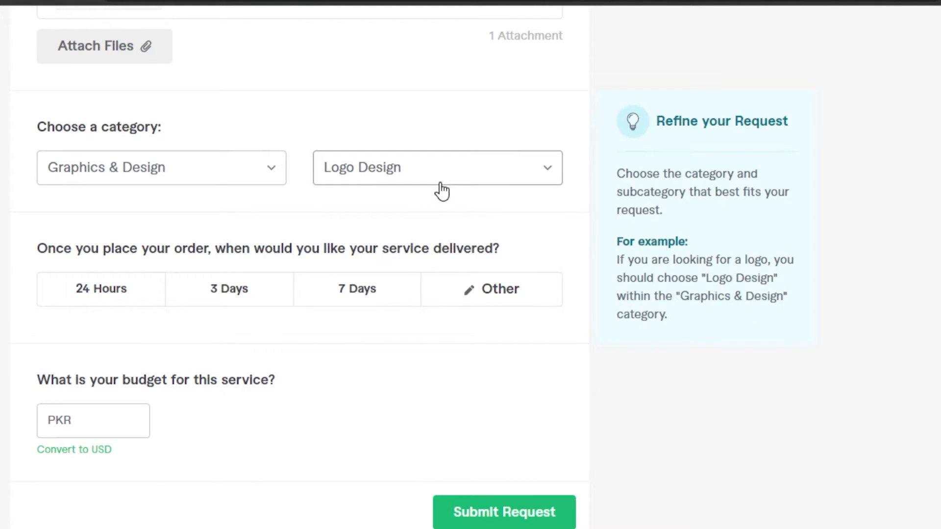
pyautogui.click(100, 288)
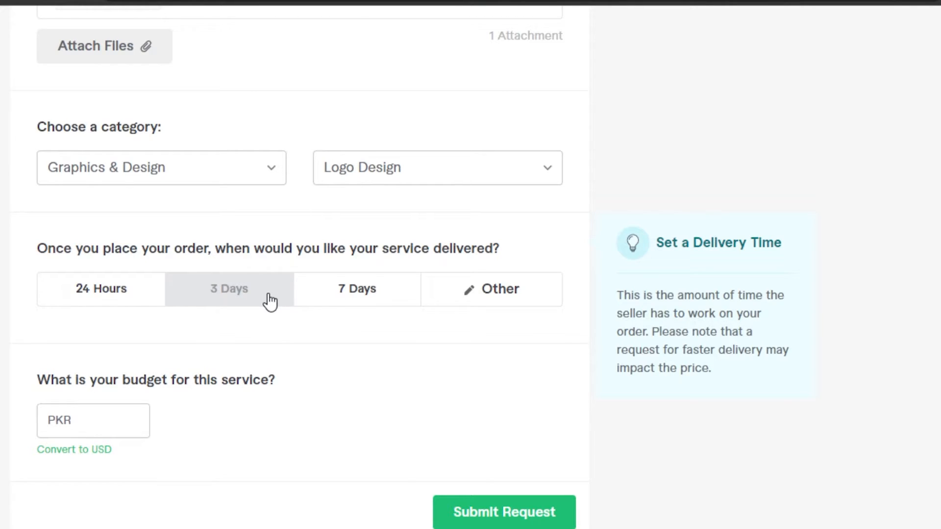
# Step: Enter a custom 15 Days delivery value, then set the delivery time to 7 Days
pyautogui.click(100, 289)
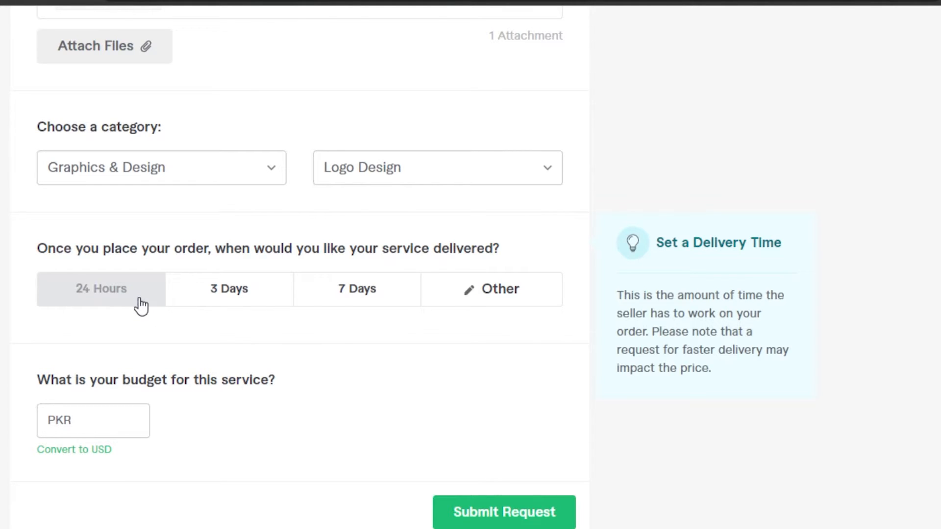
pyautogui.click(230, 288)
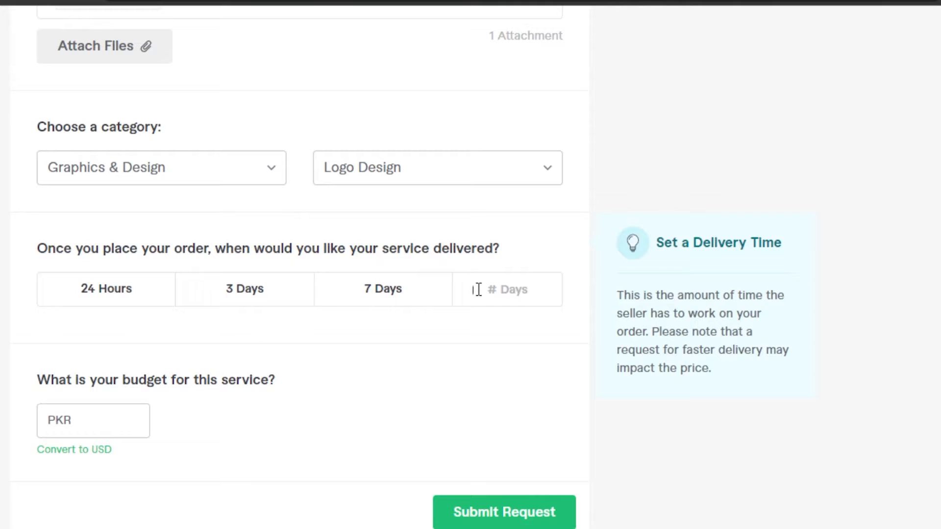
pyautogui.write('15')
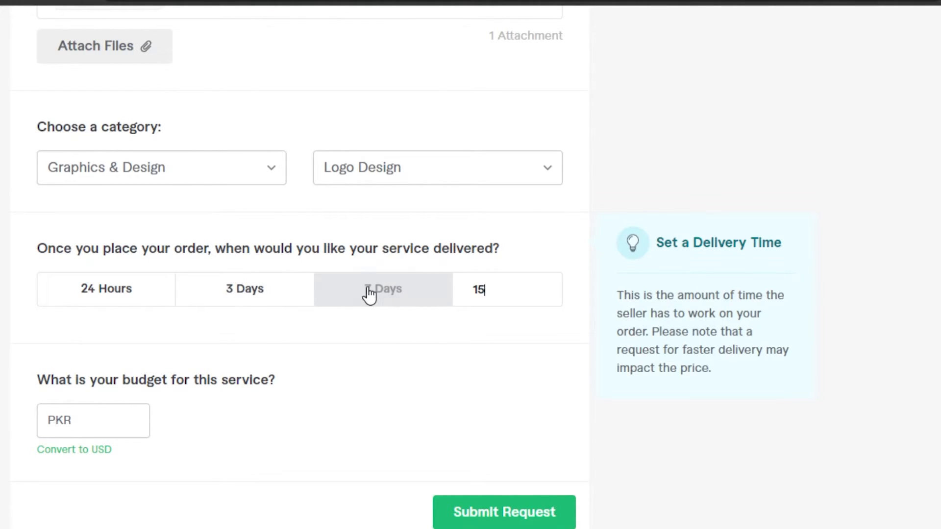
pyautogui.click(370, 289)
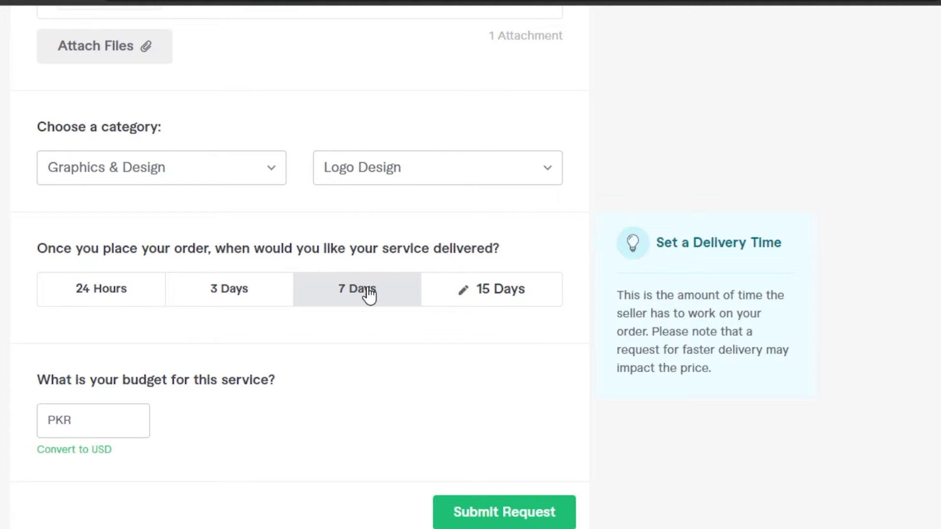
pyautogui.moveTo(376, 306)
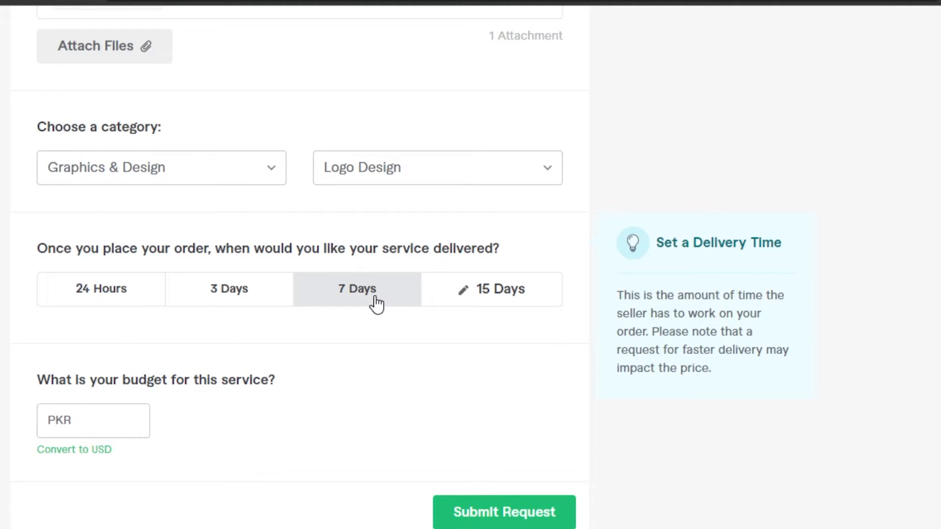
pyautogui.click(93, 420)
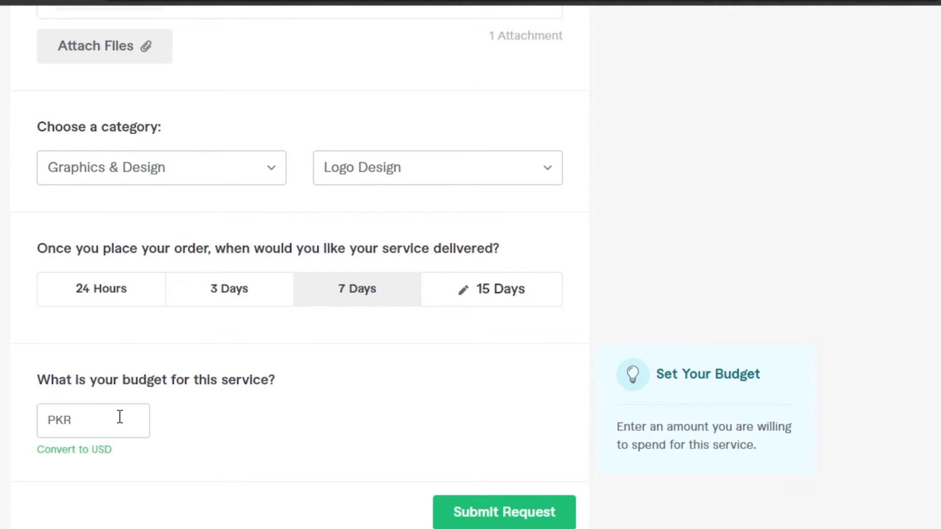
# Step: Set the request budget to 50 in US dollars
pyautogui.click(74, 448)
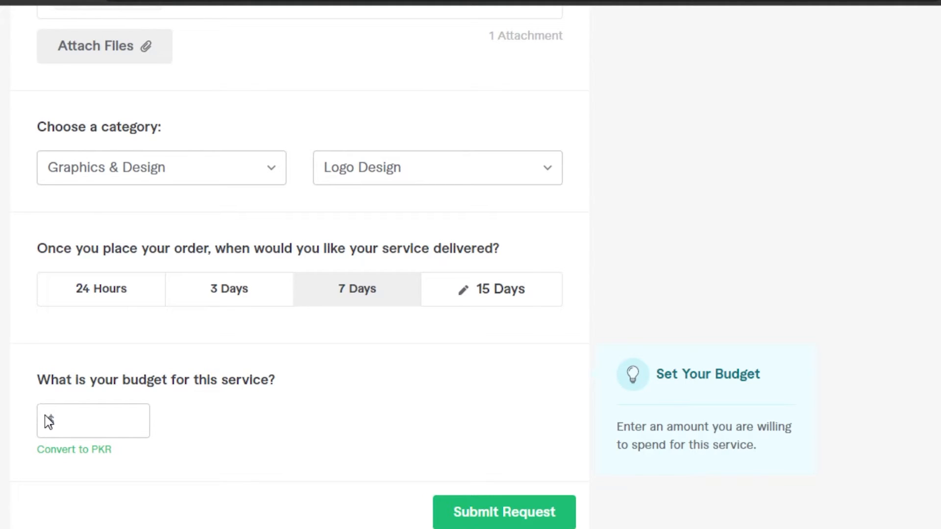
pyautogui.click(92, 421)
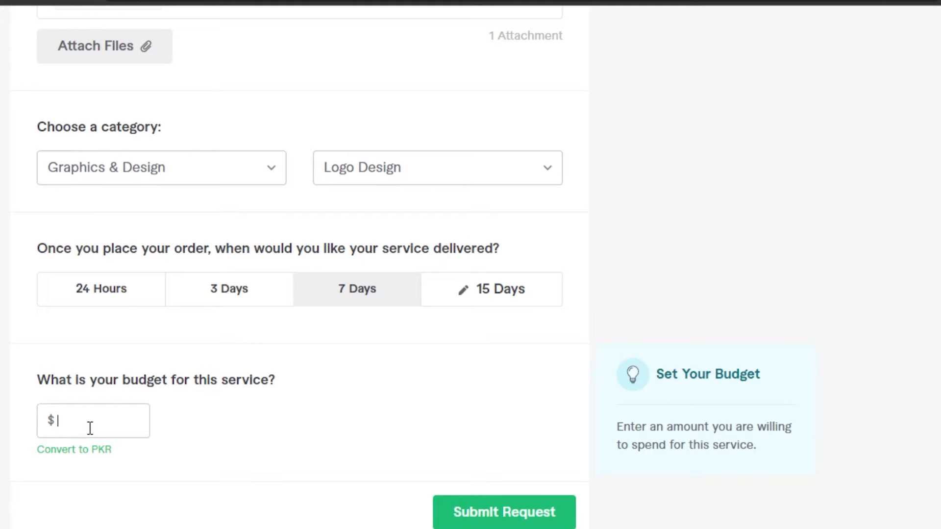
pyautogui.scroll(-3)
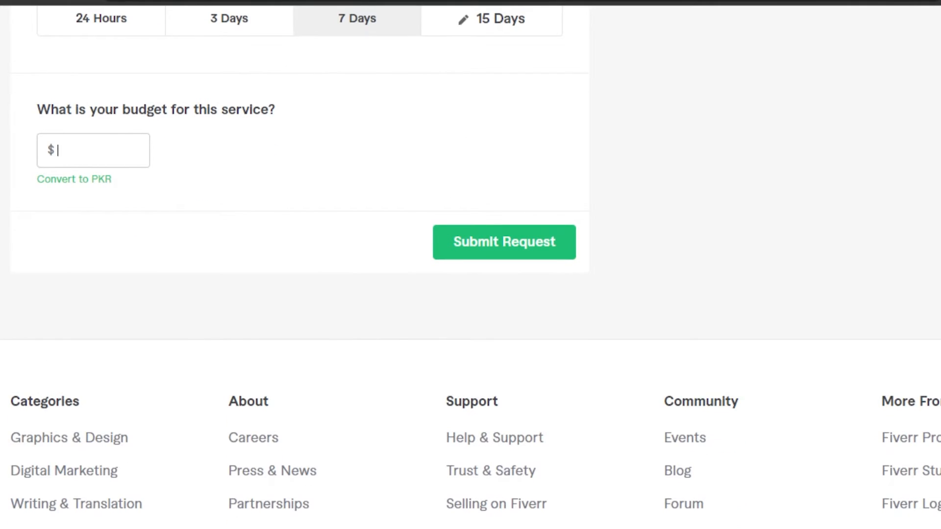
pyautogui.click(91, 151)
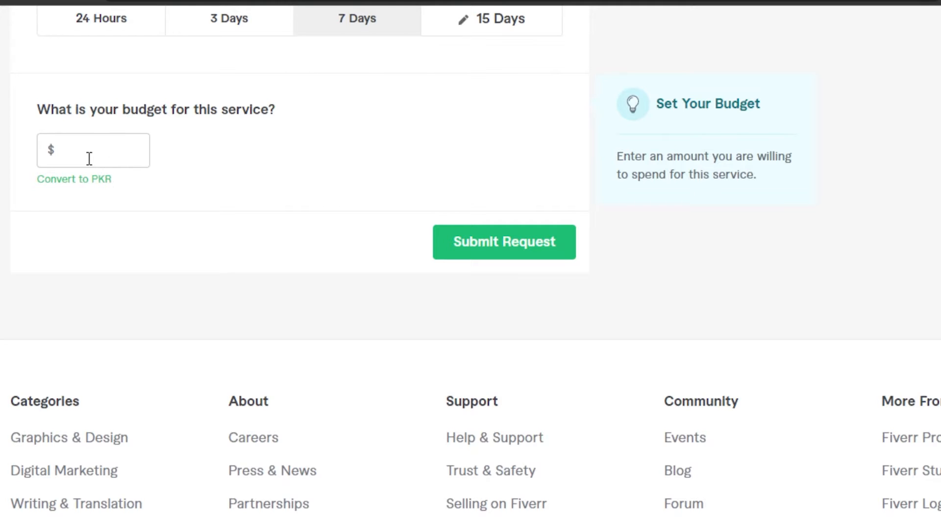
pyautogui.write('50')
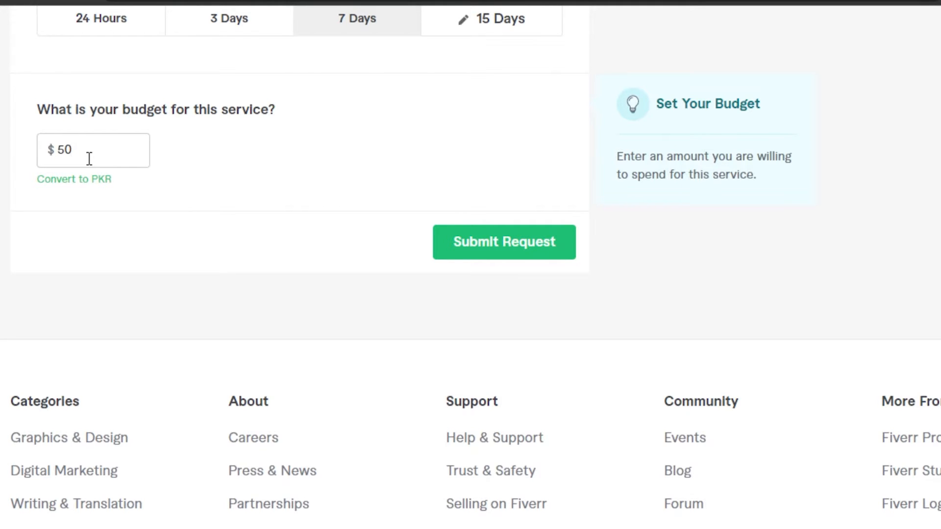
pyautogui.click(87, 150)
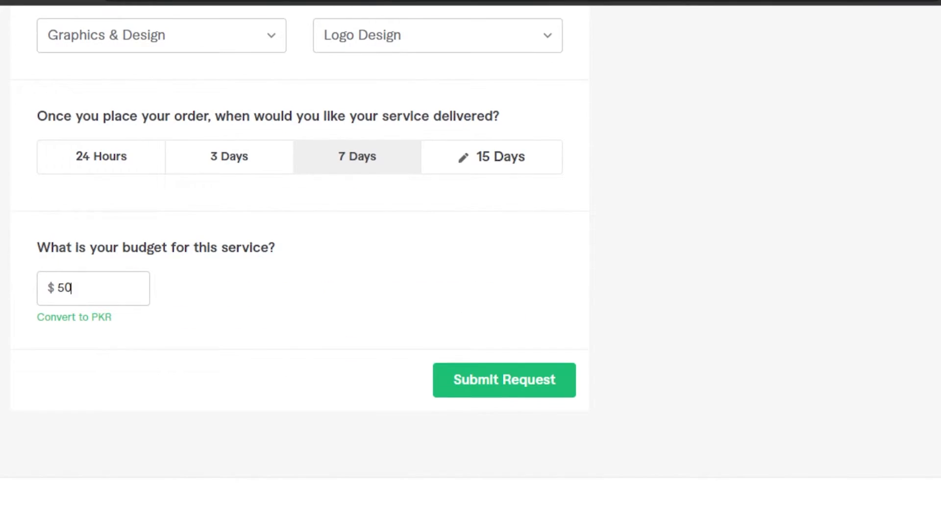
# Step: Submit the logo design request
pyautogui.scroll(3)
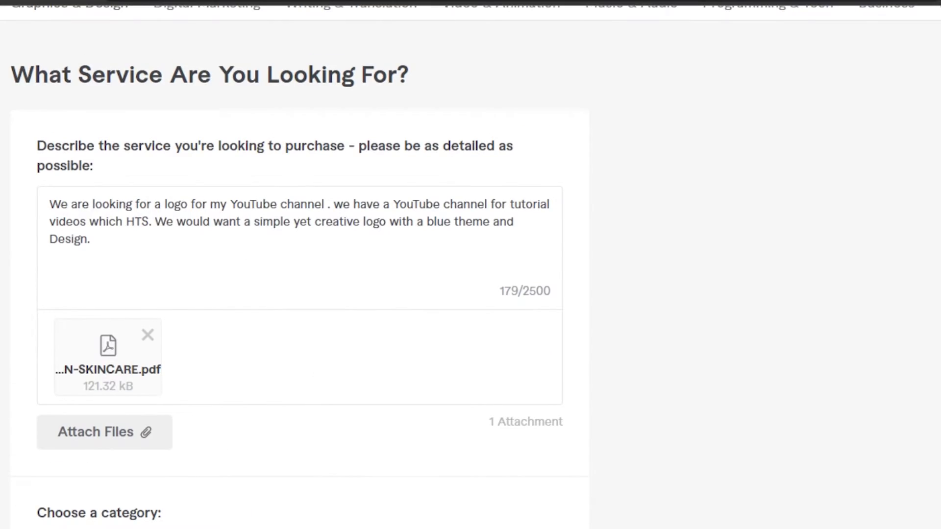
pyautogui.scroll(-3)
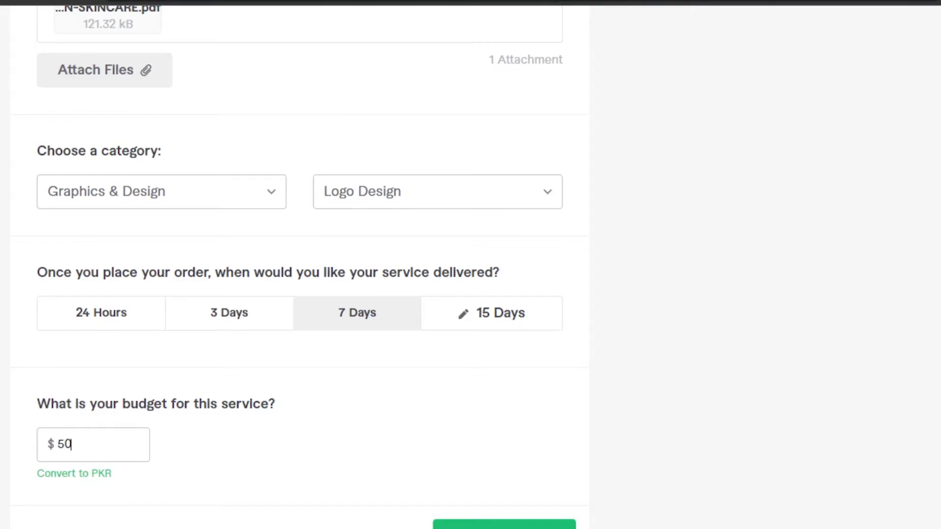
pyautogui.scroll(-3)
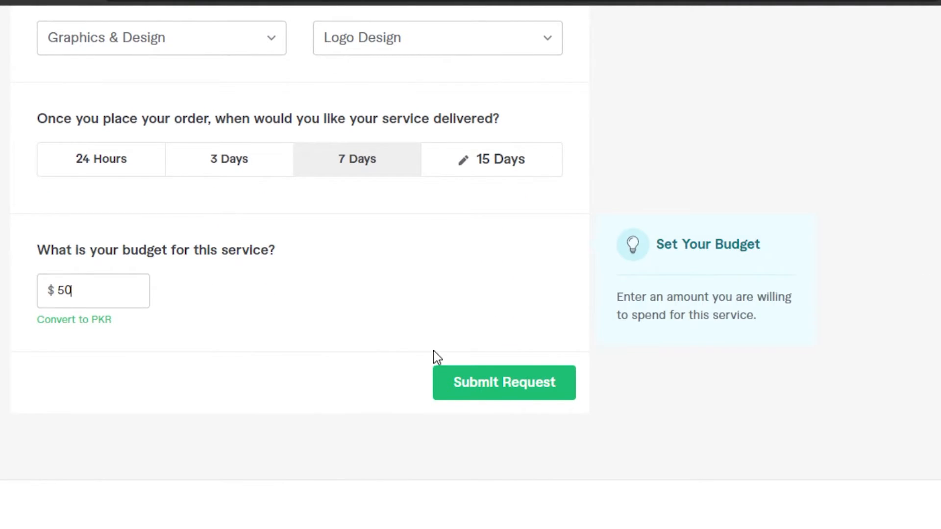
pyautogui.moveTo(493, 390)
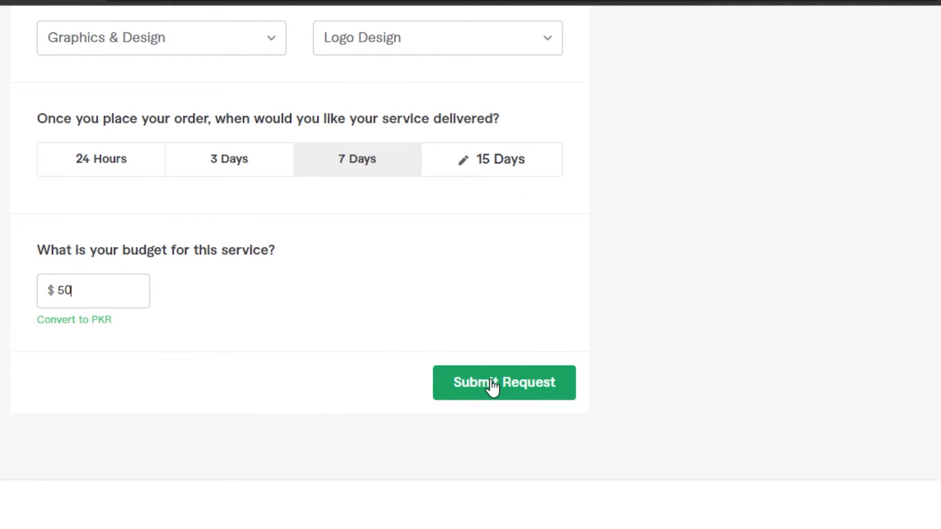
pyautogui.click(504, 382)
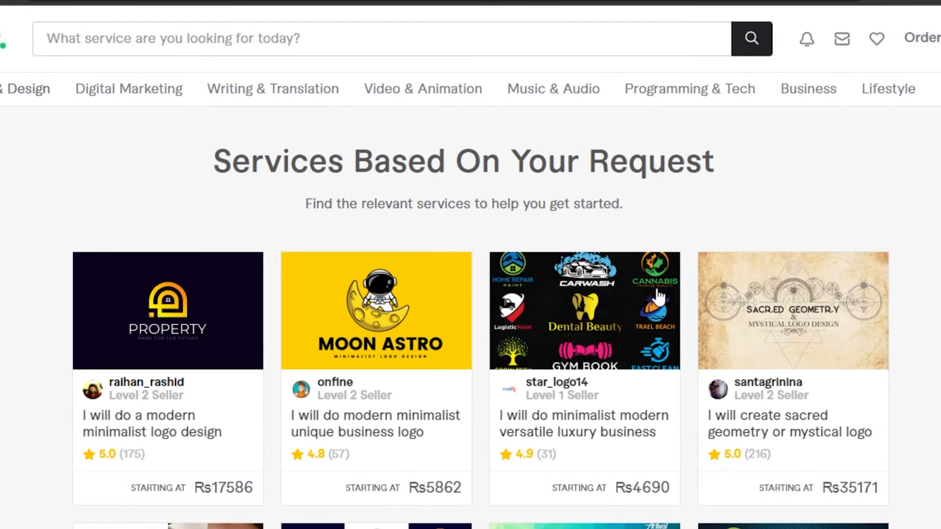
# Step: Go past the recommended services to the Manage Your Requests page
pyautogui.scroll(-3)
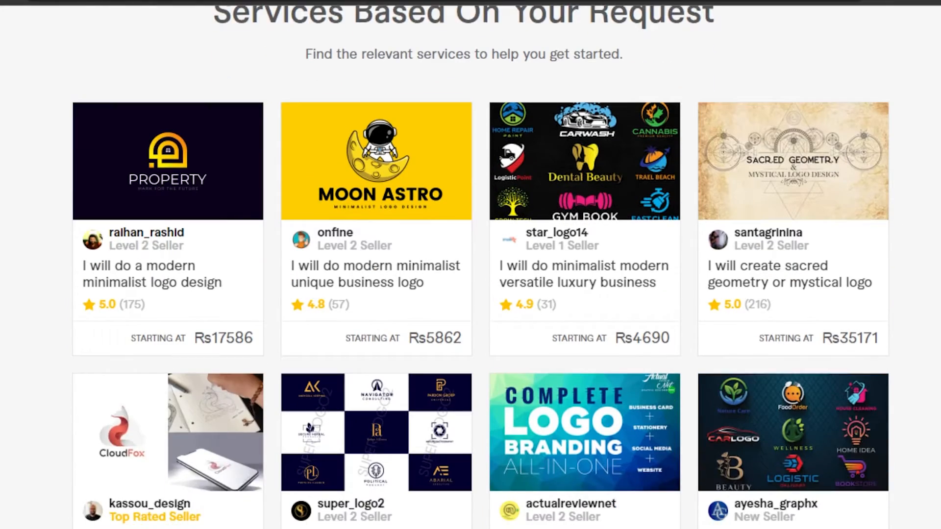
pyautogui.scroll(-3)
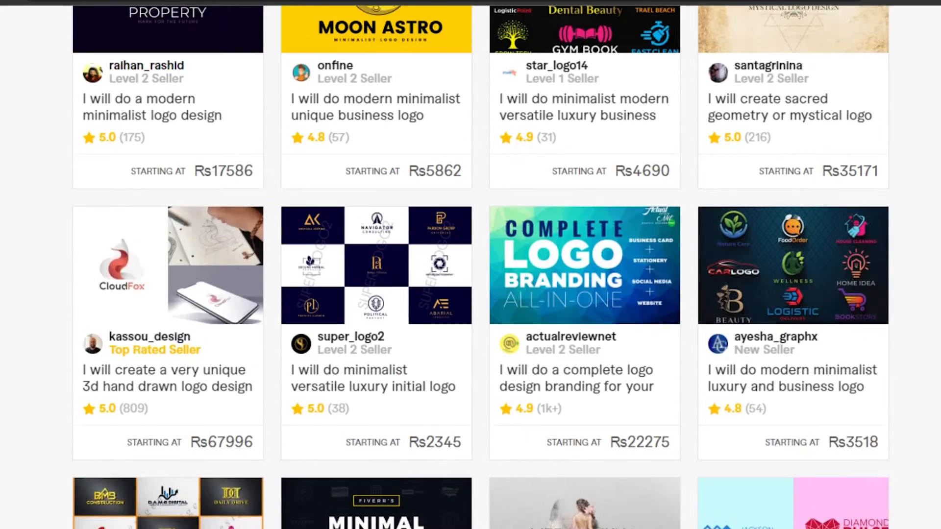
pyautogui.scroll(-3)
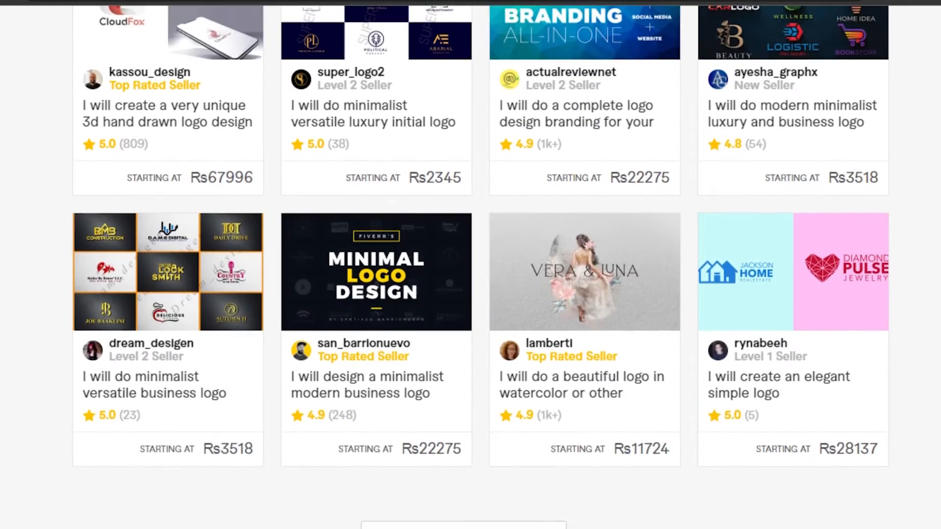
pyautogui.scroll(3)
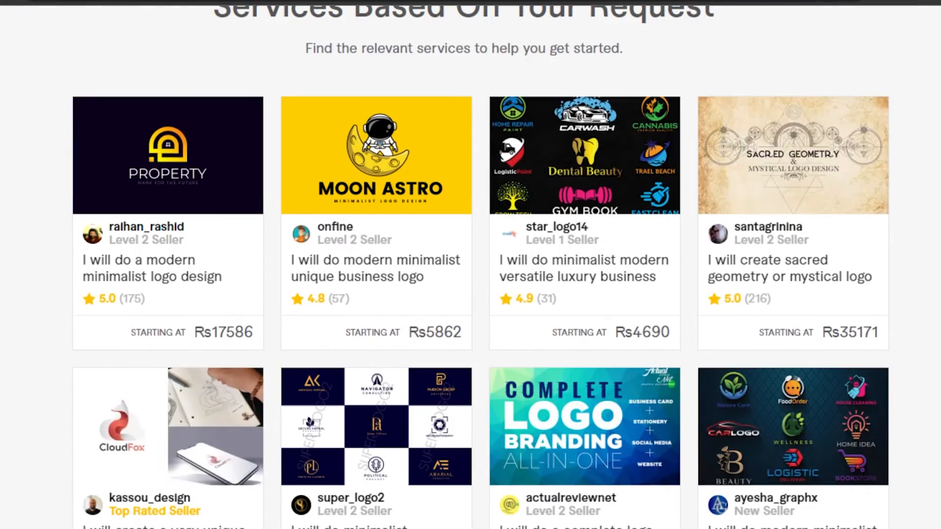
pyautogui.scroll(-3)
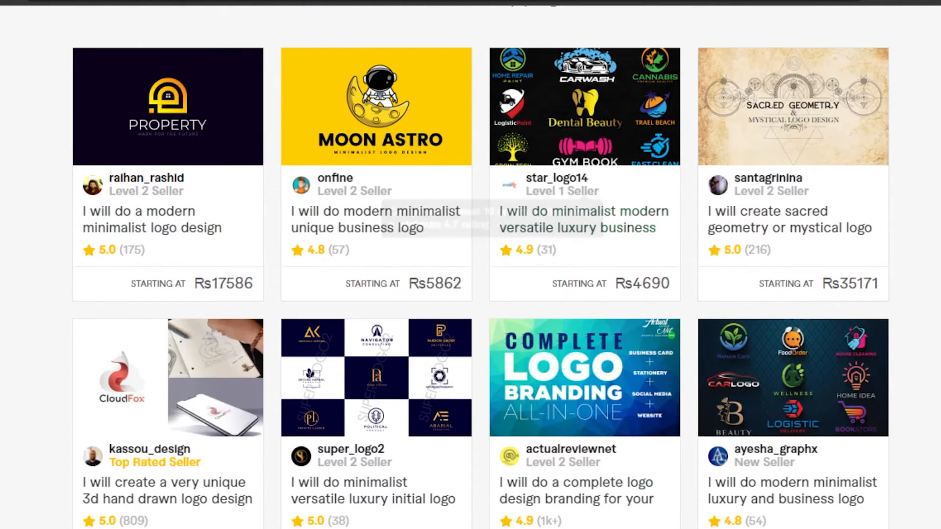
pyautogui.scroll(-3)
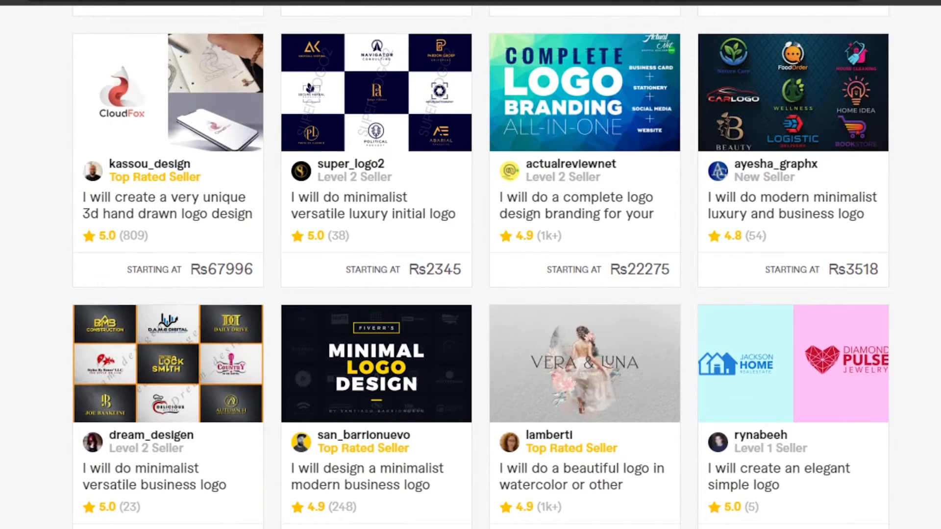
pyautogui.scroll(-3)
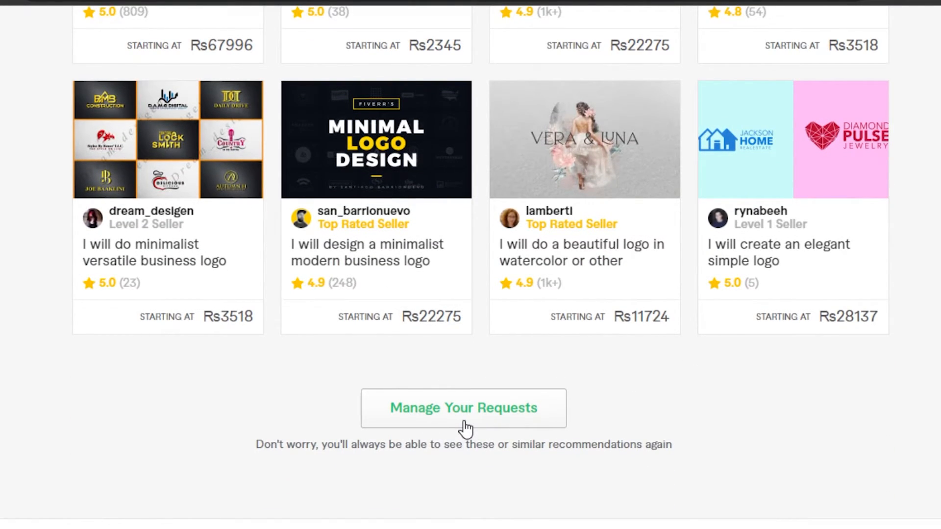
pyautogui.moveTo(437, 412)
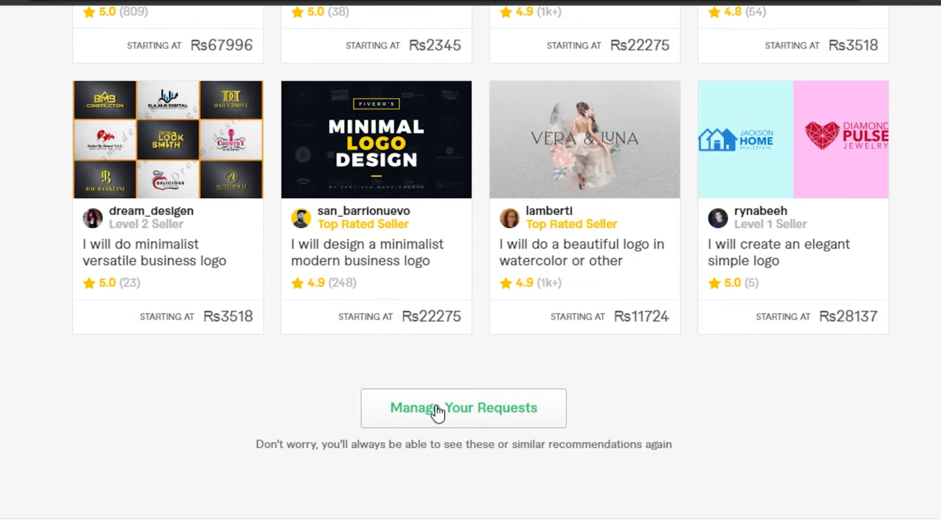
pyautogui.click(462, 407)
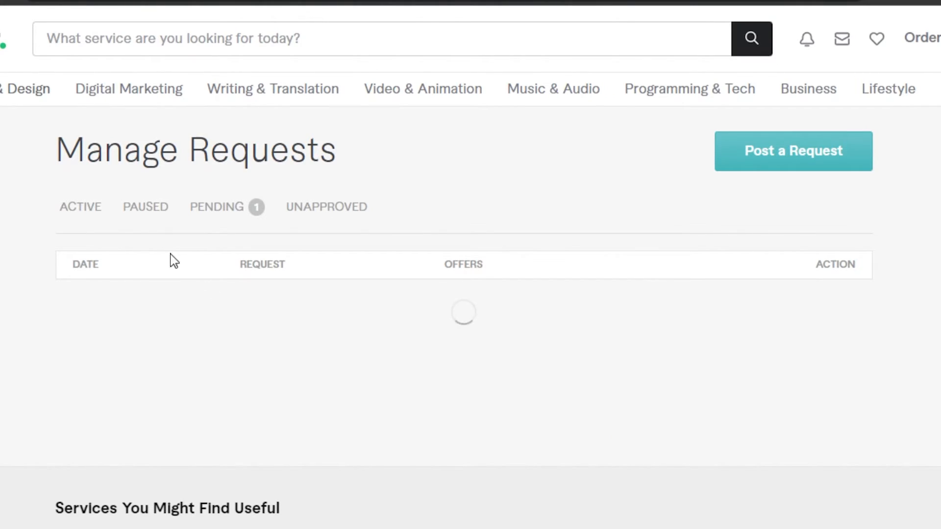
pyautogui.moveTo(129, 297)
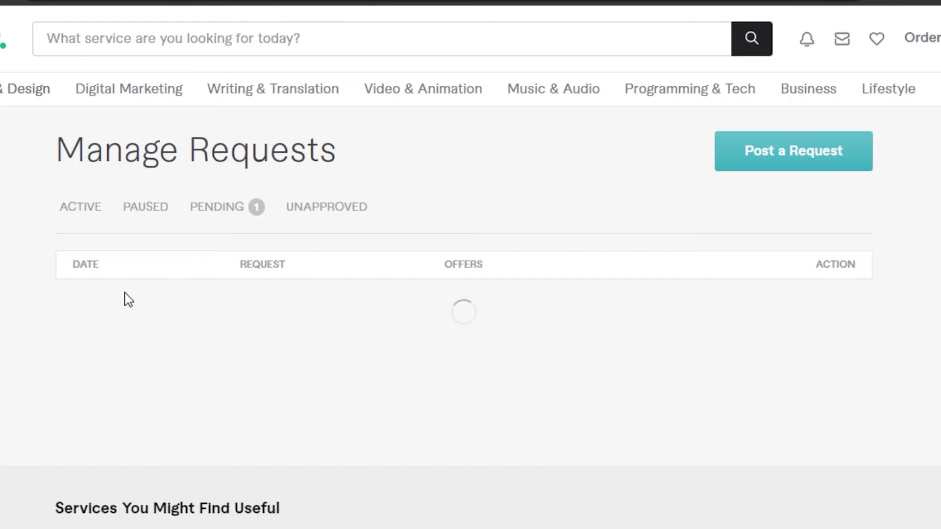
# Step: Show the Pending requests listing the YouTube logo request dated Aug 05, 22
pyautogui.click(216, 207)
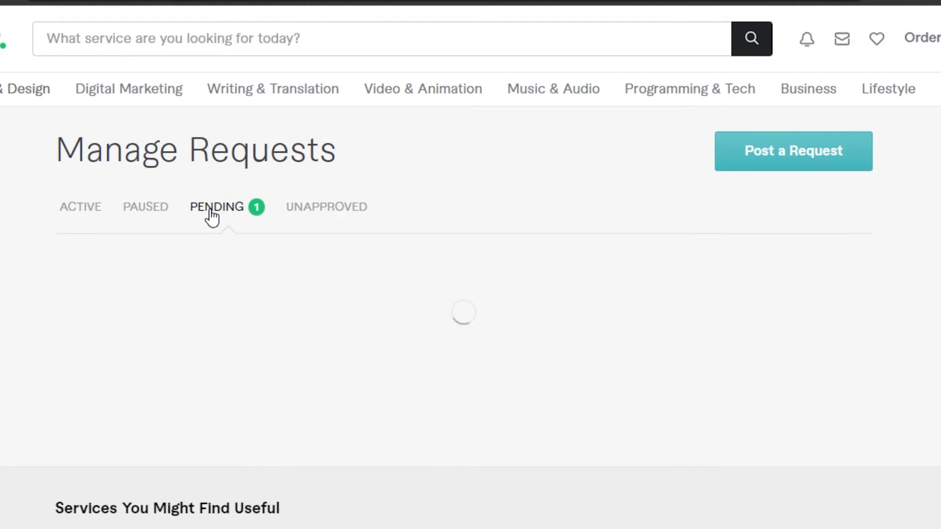
pyautogui.click(215, 207)
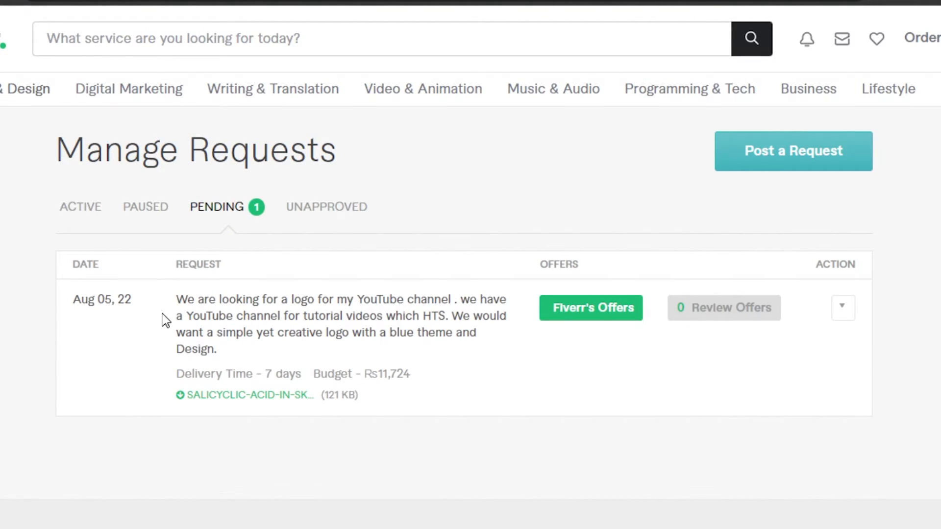
pyautogui.moveTo(201, 348)
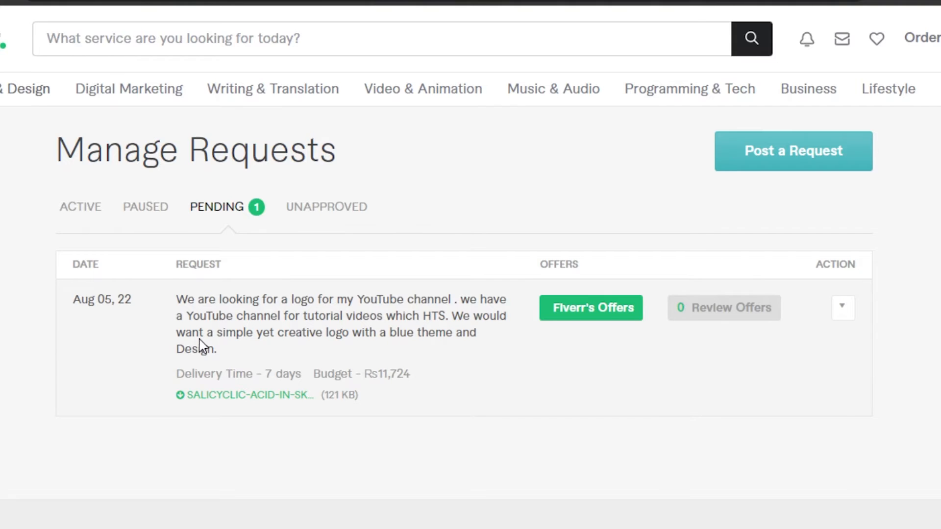
pyautogui.moveTo(203, 315)
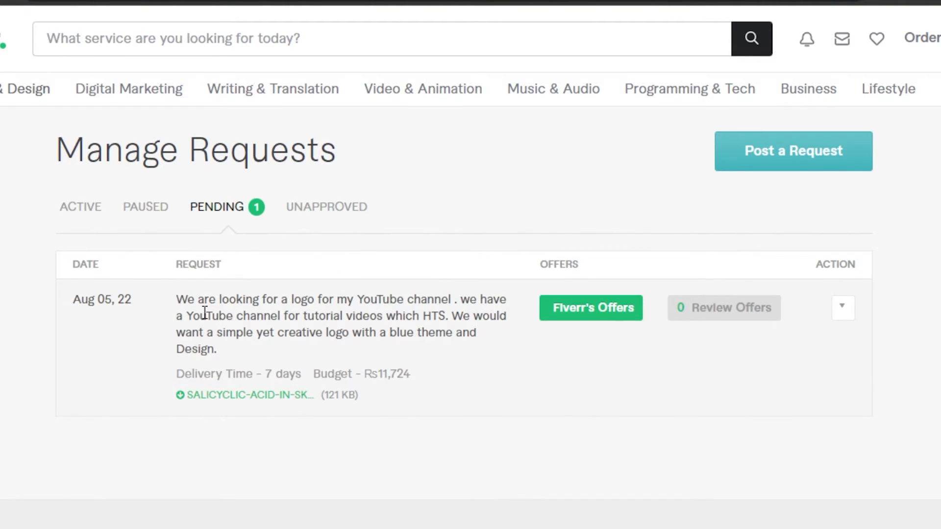
pyautogui.moveTo(598, 349)
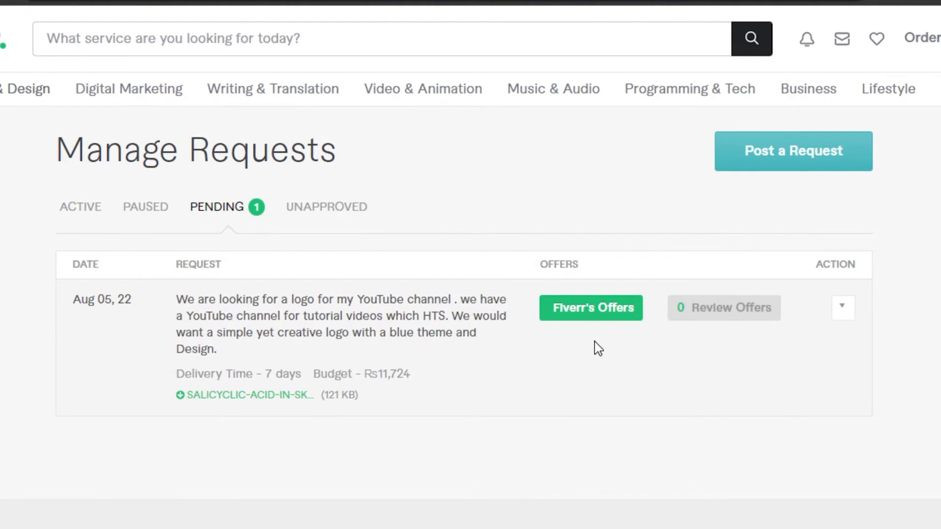
pyautogui.moveTo(598, 307)
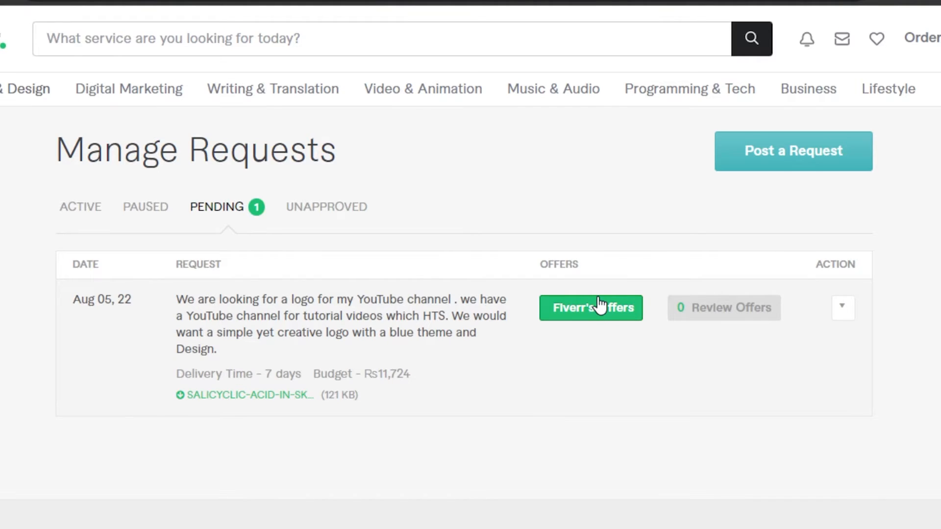
pyautogui.moveTo(727, 323)
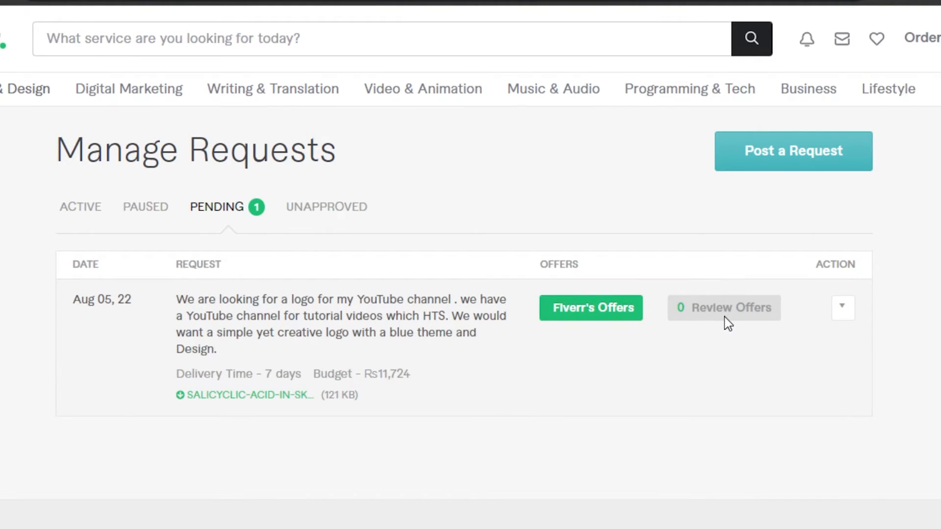
pyautogui.moveTo(69, 227)
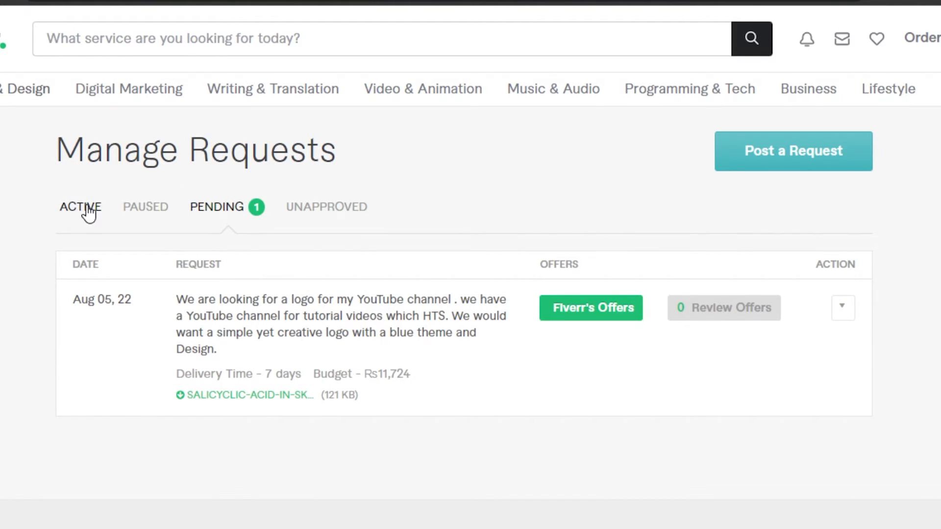
pyautogui.moveTo(96, 218)
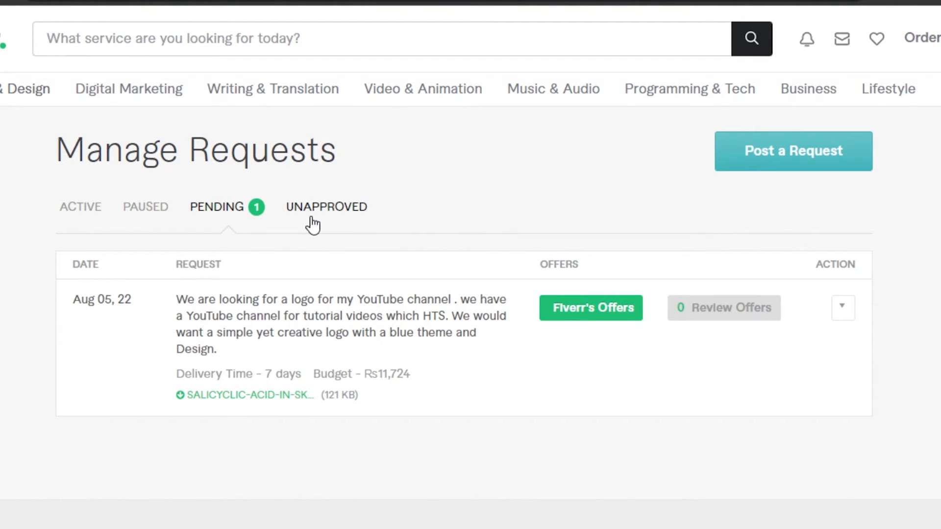
pyautogui.moveTo(455, 28)
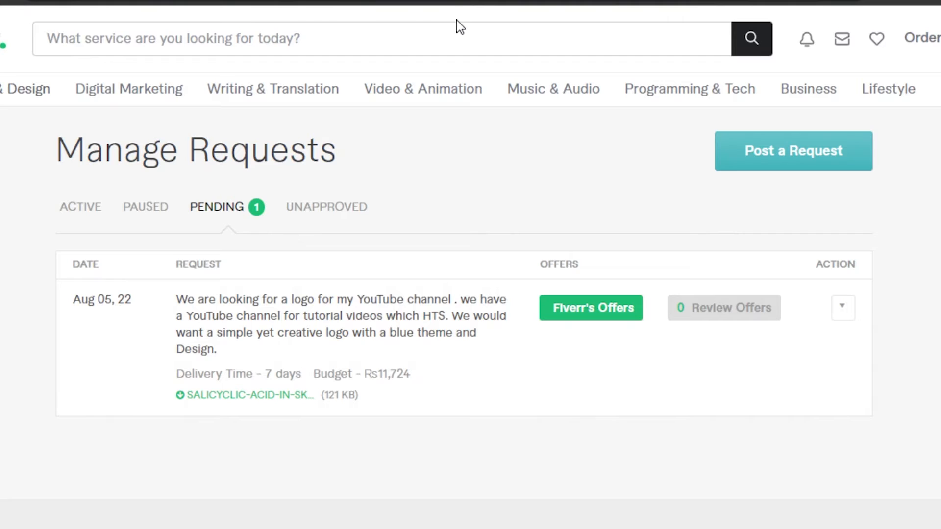
pyautogui.moveTo(806, 169)
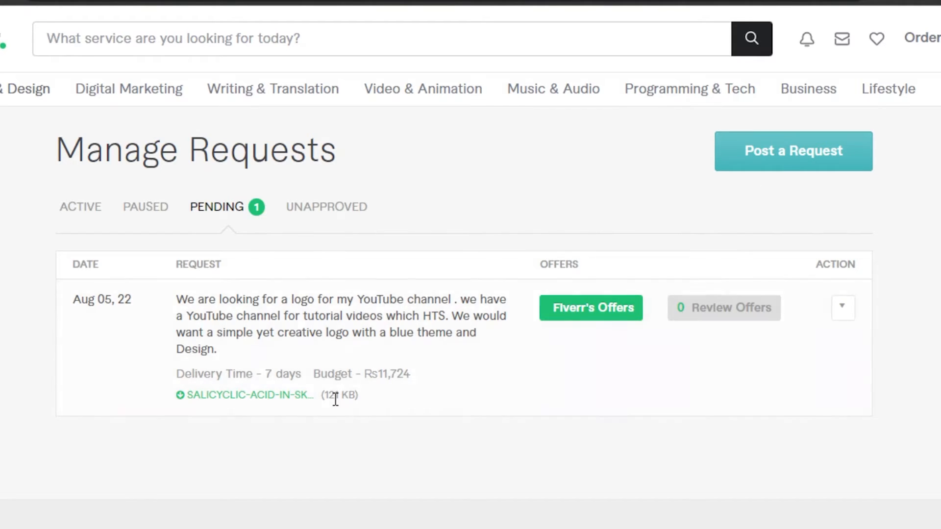
pyautogui.moveTo(169, 310)
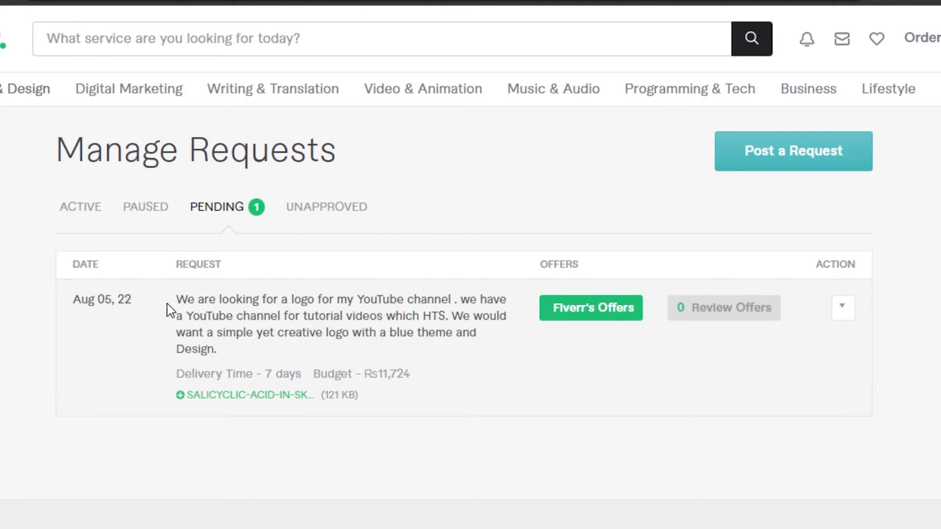
pyautogui.moveTo(322, 321)
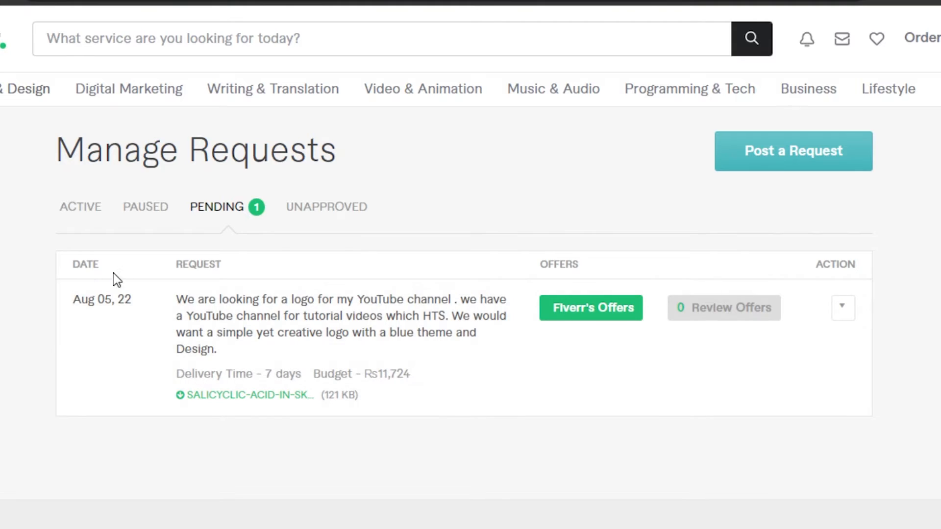
# Step: Reveal the Delete action for the pending logo request
pyautogui.click(843, 307)
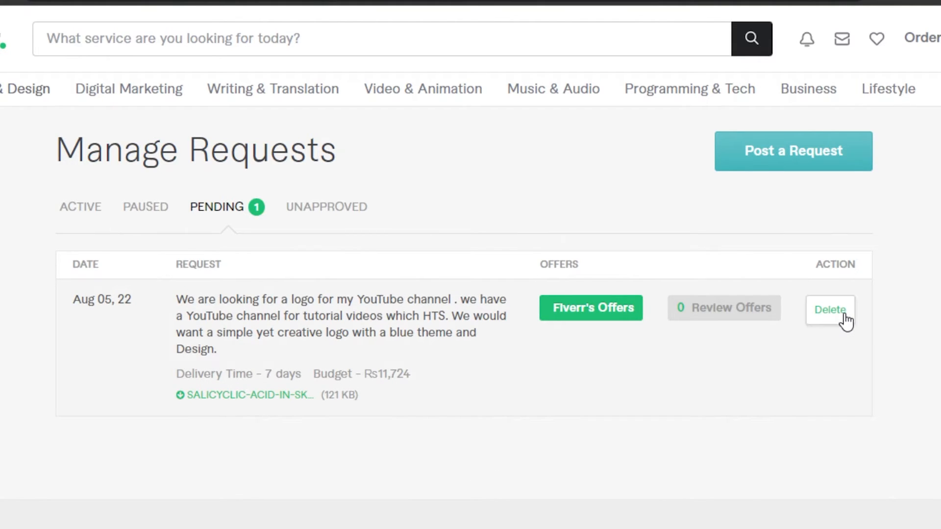
pyautogui.moveTo(852, 311)
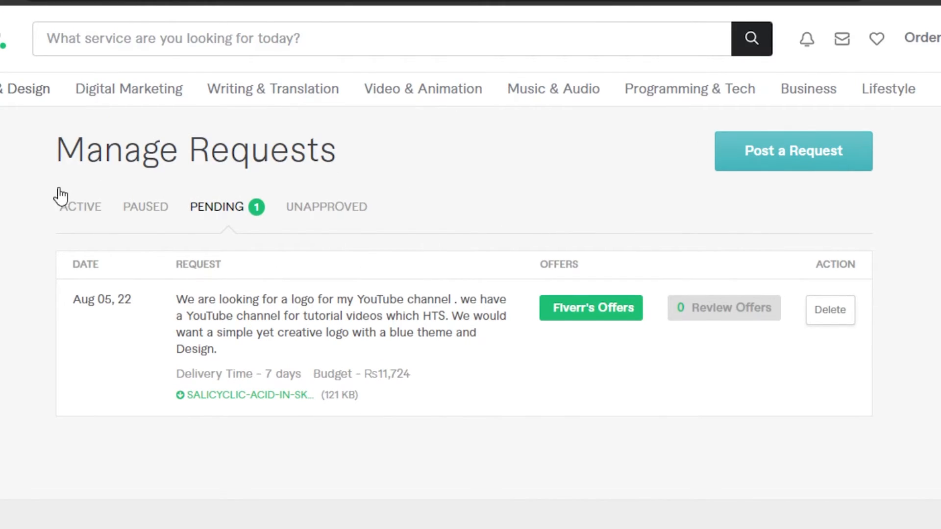
pyautogui.moveTo(59, 192)
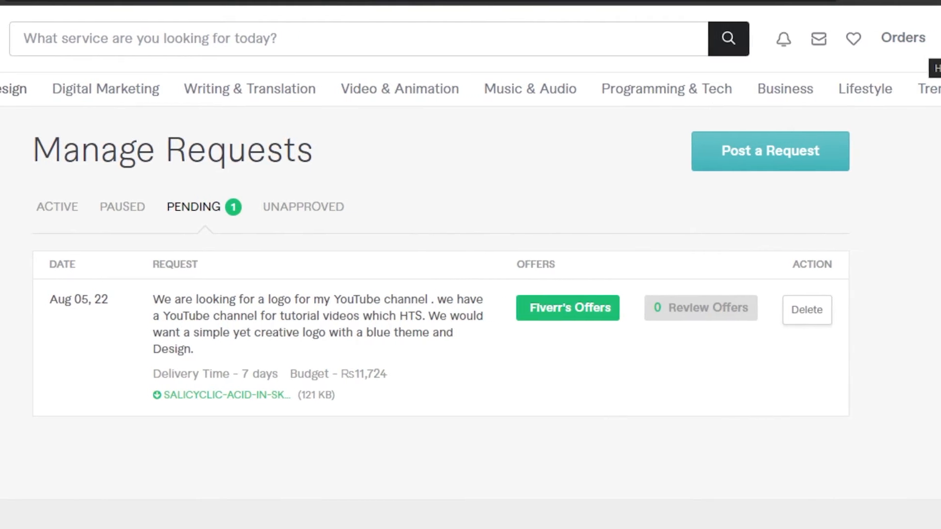
# Step: View the account menu over the Manage Requests page, dismissing the Delete option
pyautogui.click(921, 37)
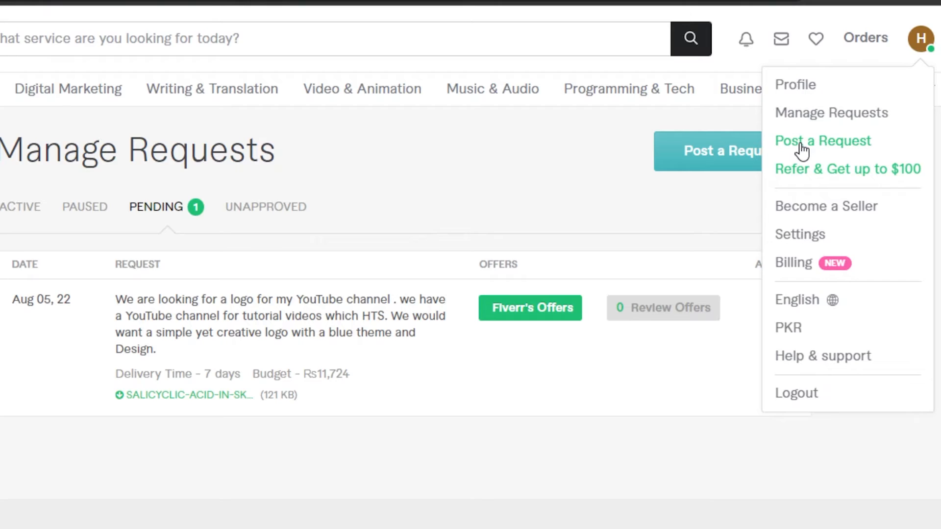
pyautogui.moveTo(404, 129)
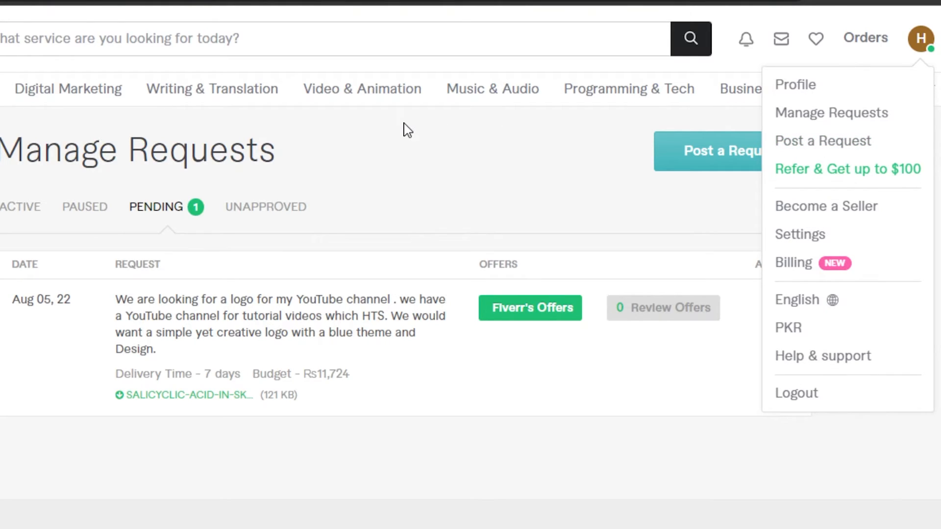
pyautogui.moveTo(608, 137)
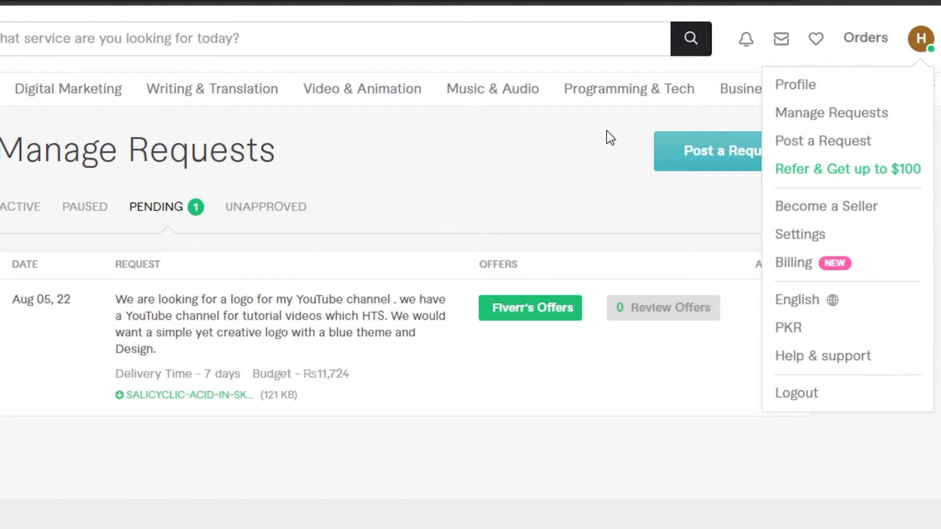
pyautogui.moveTo(337, 251)
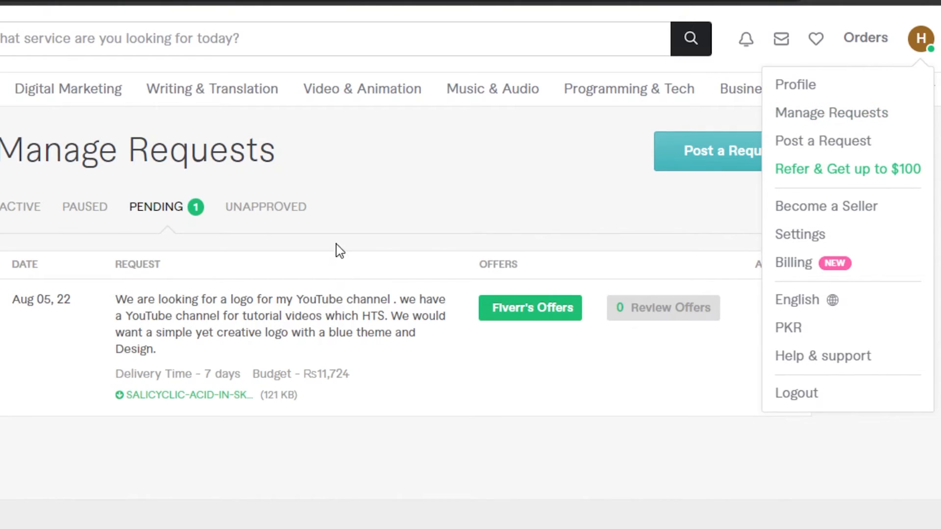
pyautogui.moveTo(455, 271)
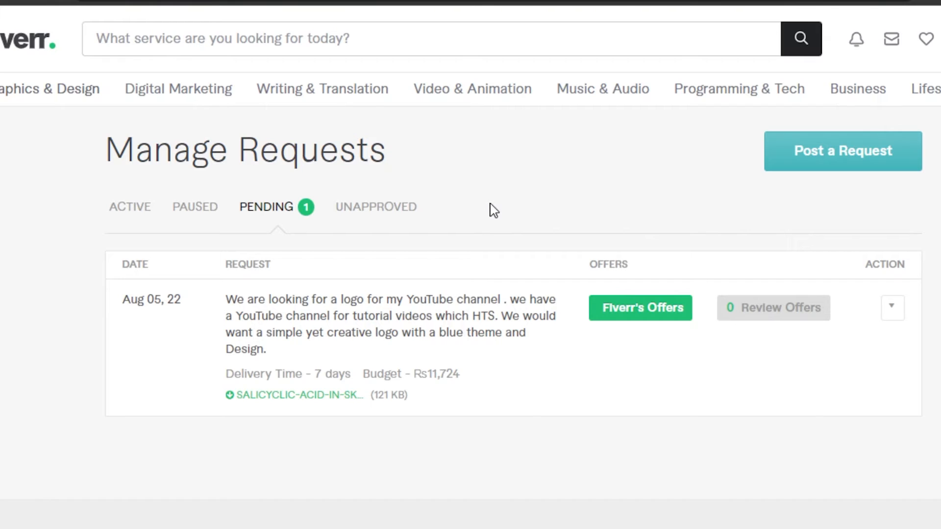
pyautogui.scroll(-3)
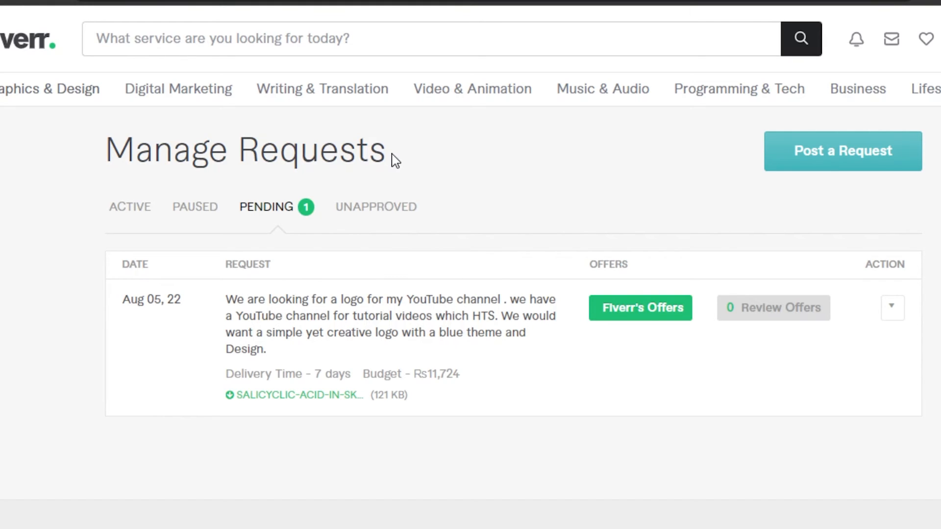
pyautogui.moveTo(44, 88)
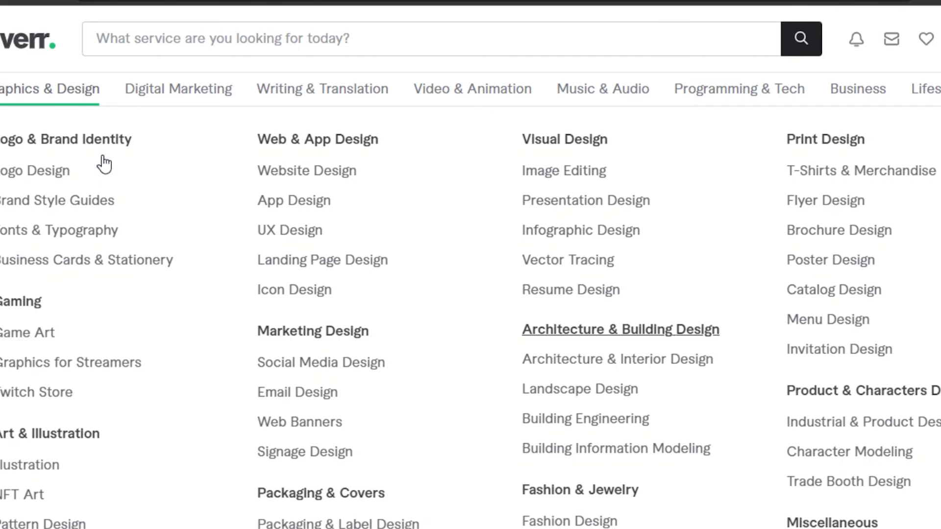
pyautogui.moveTo(141, 195)
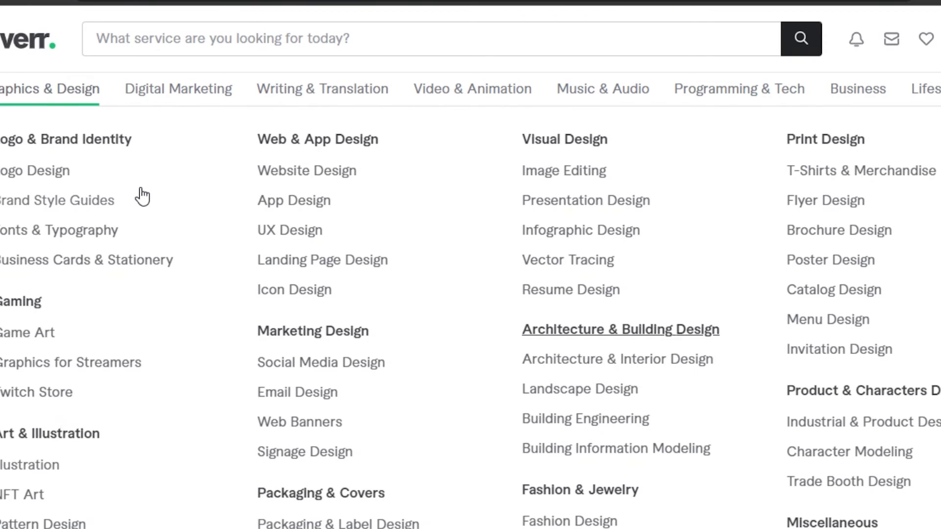
# Step: Leave the category menu and view the suggested logo services below the pending request
pyautogui.click(178, 88)
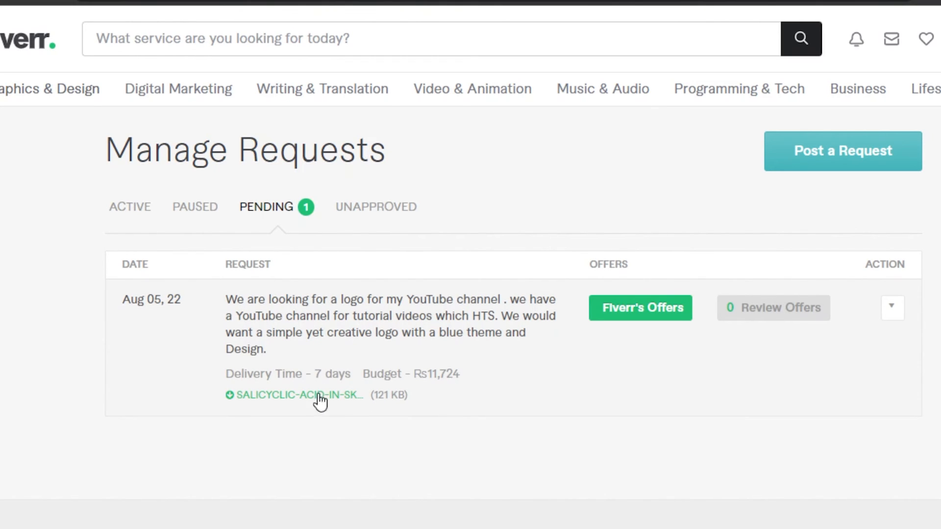
pyautogui.moveTo(233, 329)
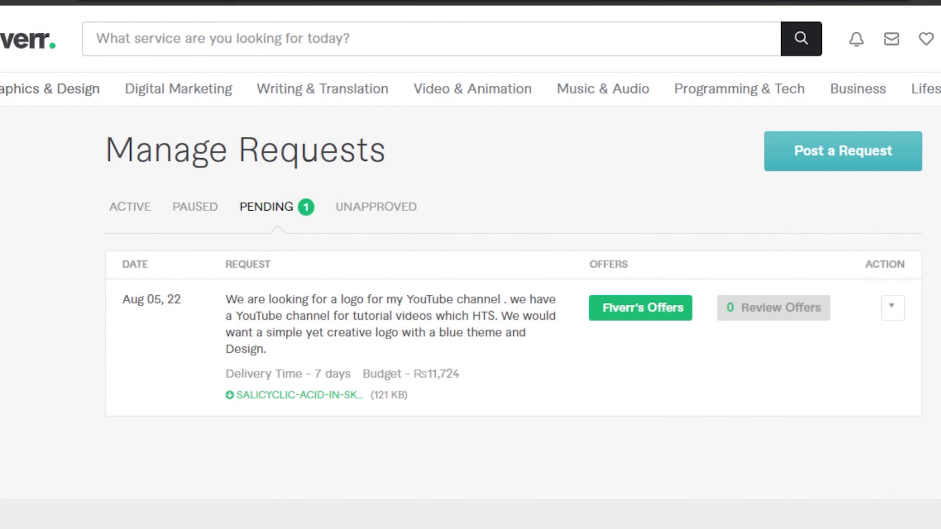
pyautogui.scroll(-3)
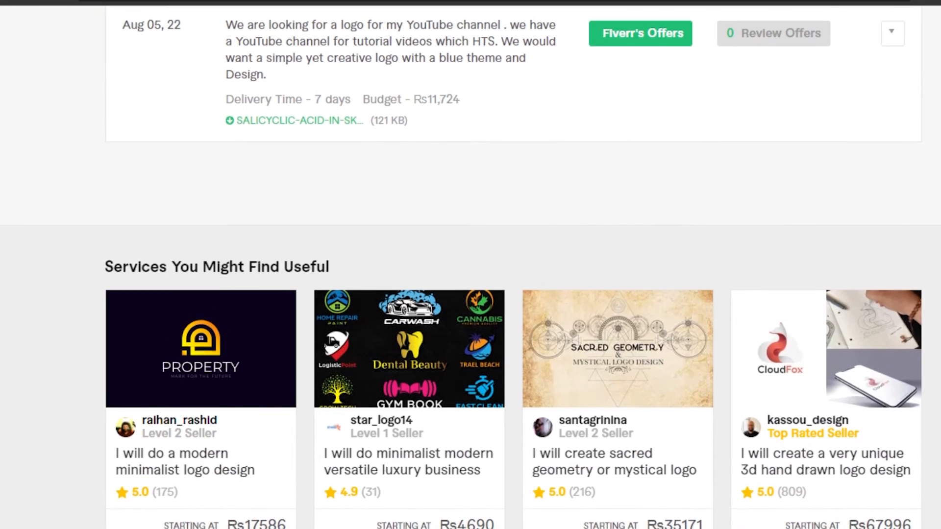